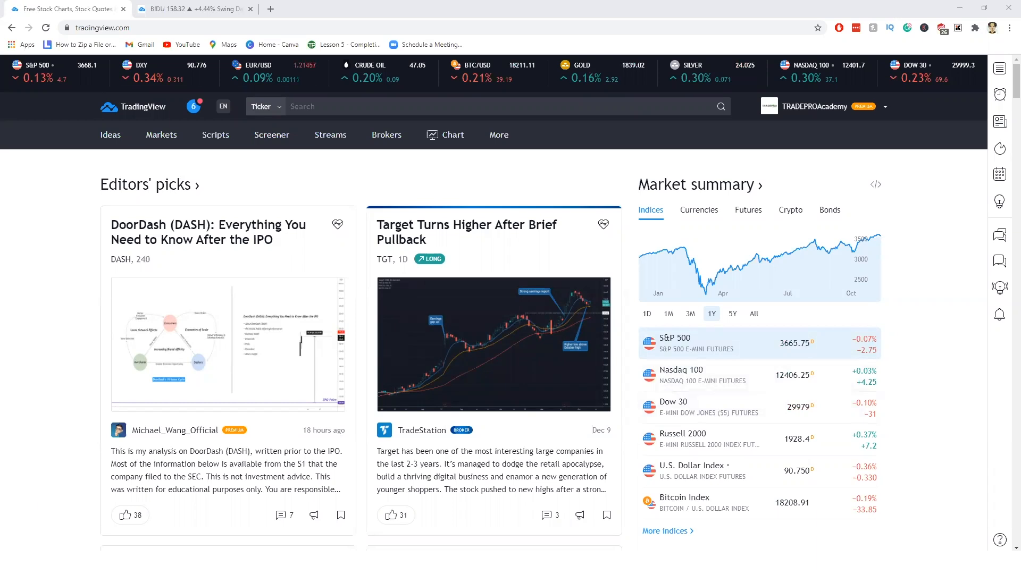
mouse_move(272, 135)
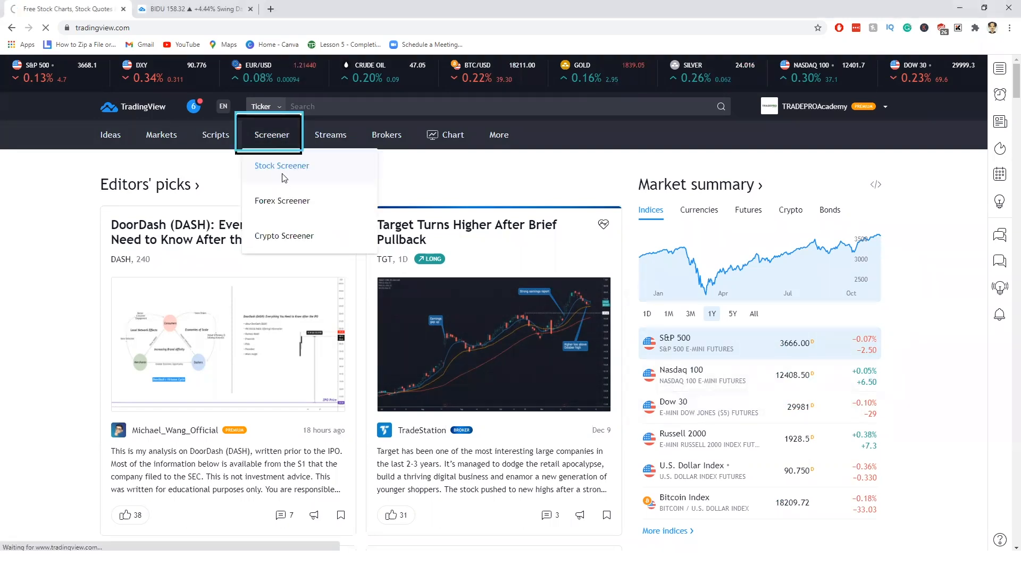
Load the Stock Screener, preview Overview and Performance columns, then show Extended Hours figures
click(281, 166)
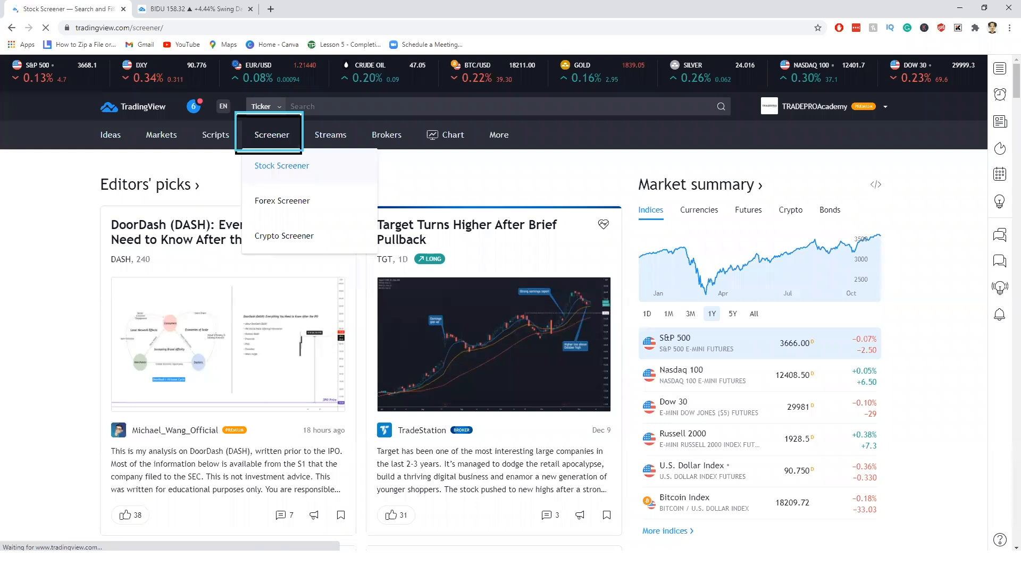
click(281, 166)
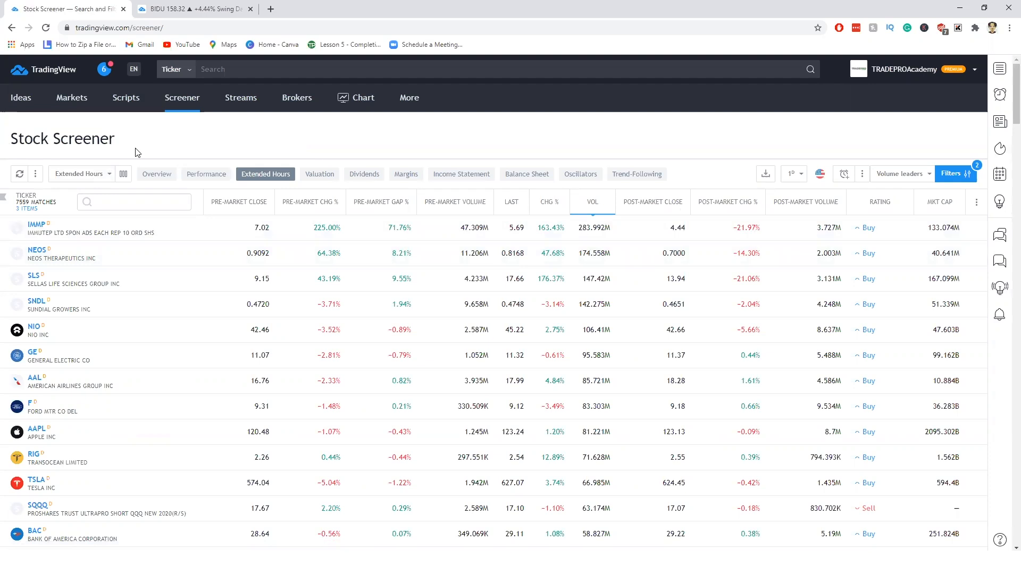
mouse_move(246, 185)
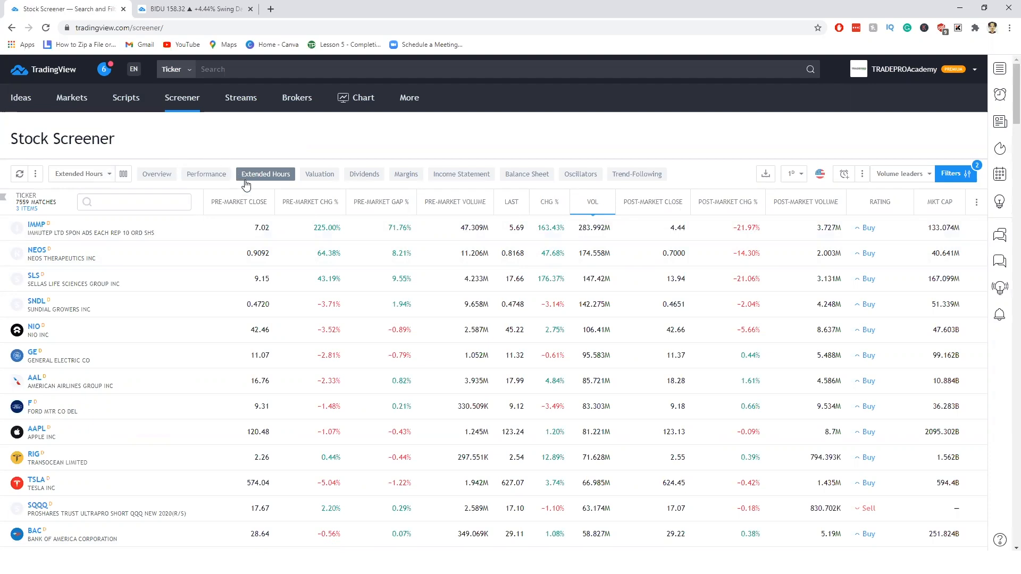
mouse_move(156, 174)
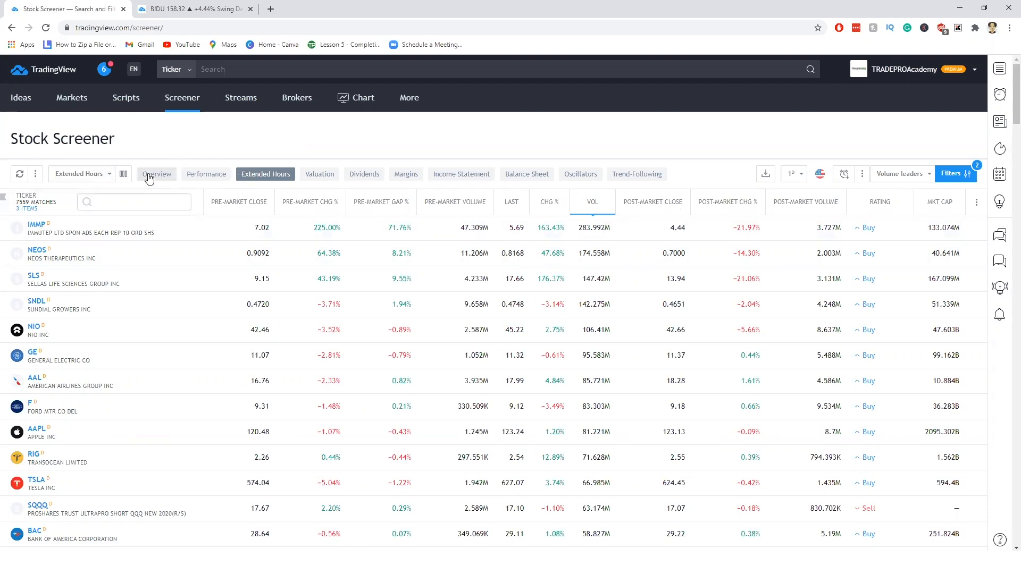
click(206, 174)
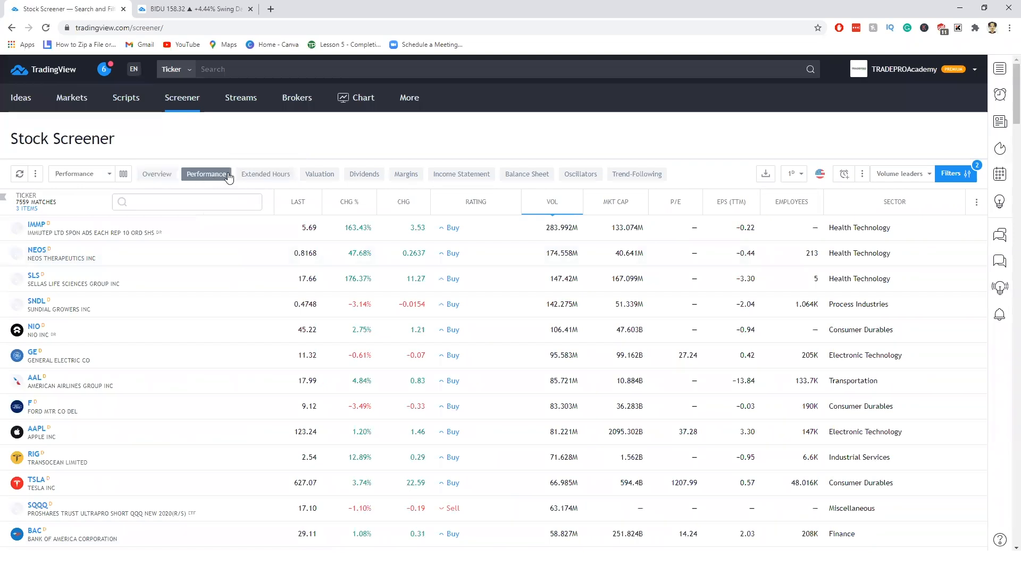
click(206, 174)
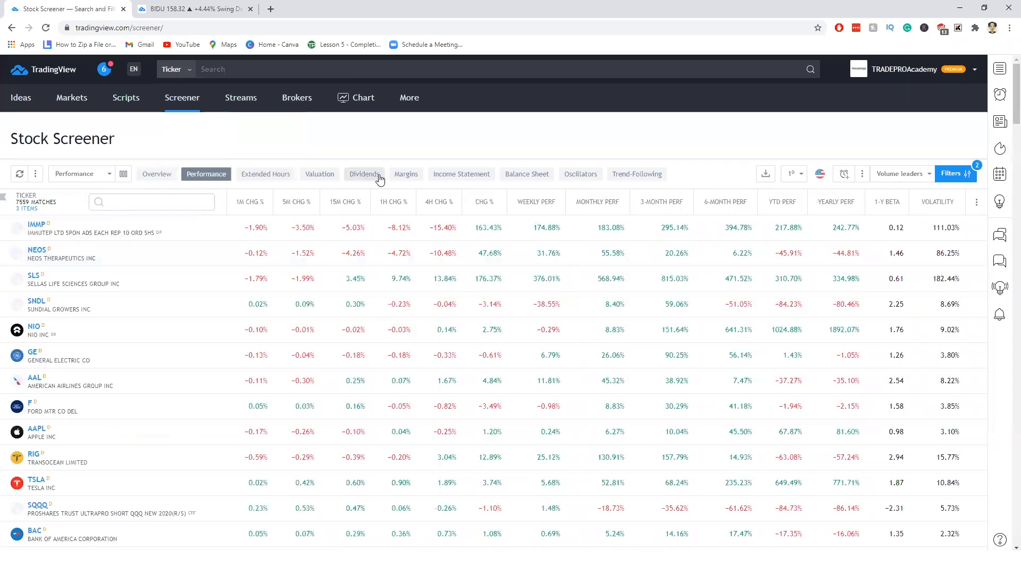
click(265, 174)
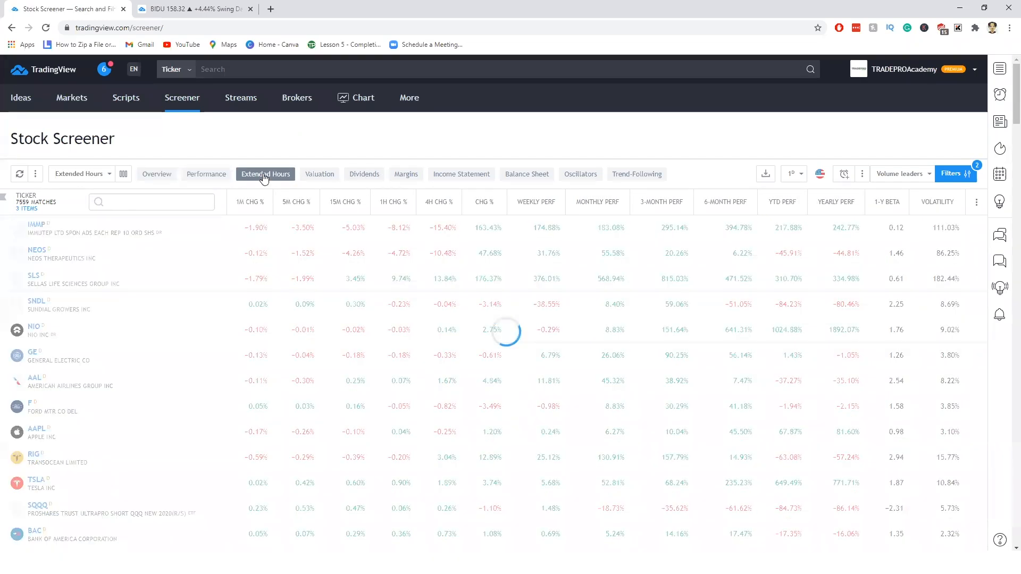
click(264, 174)
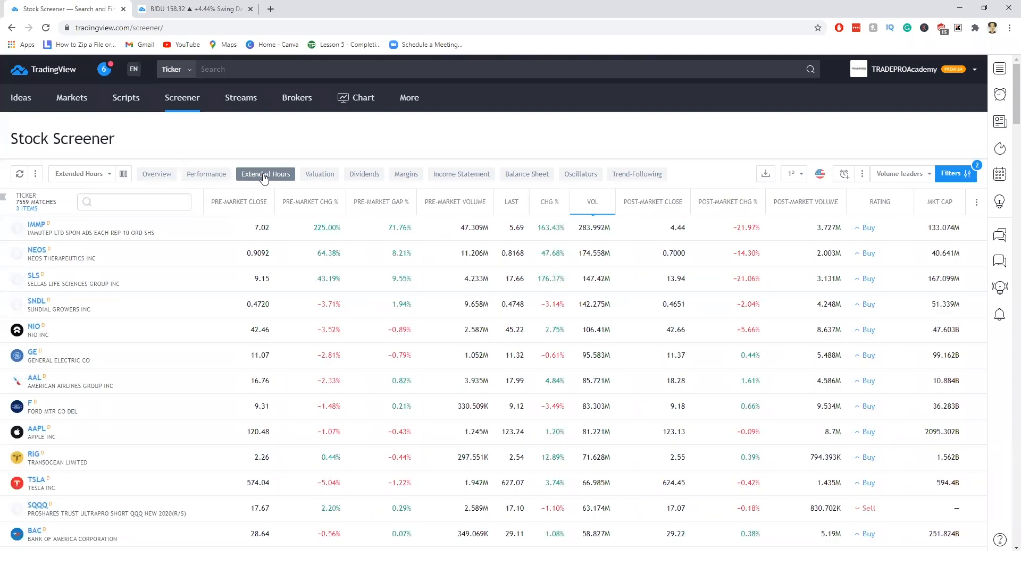
mouse_move(75, 177)
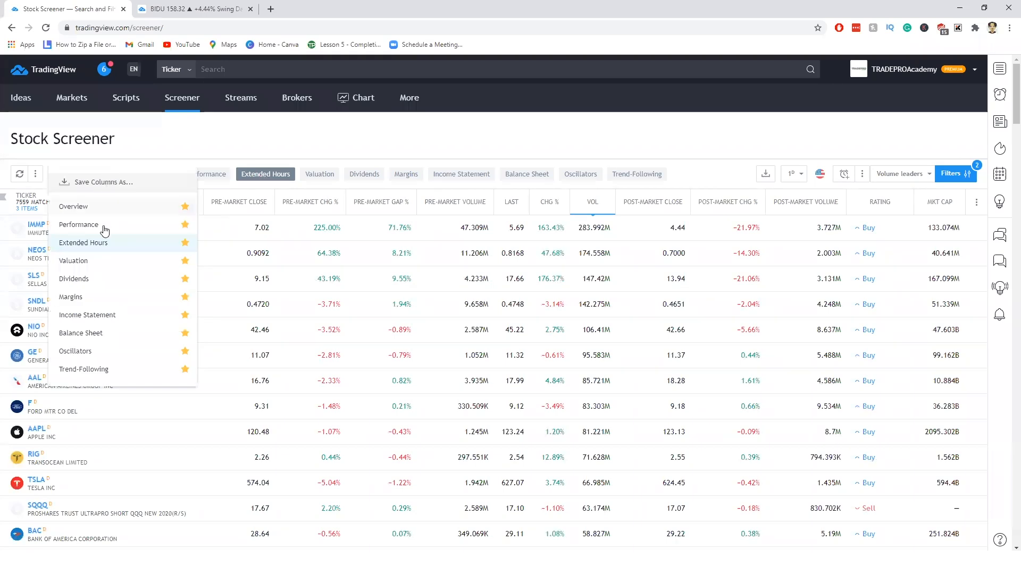
mouse_move(90, 272)
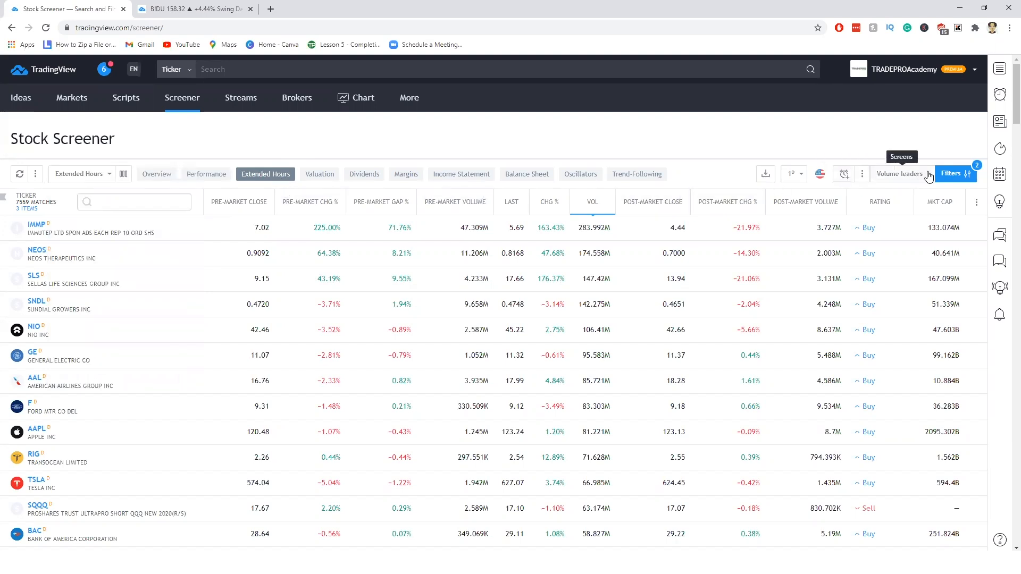
click(899, 174)
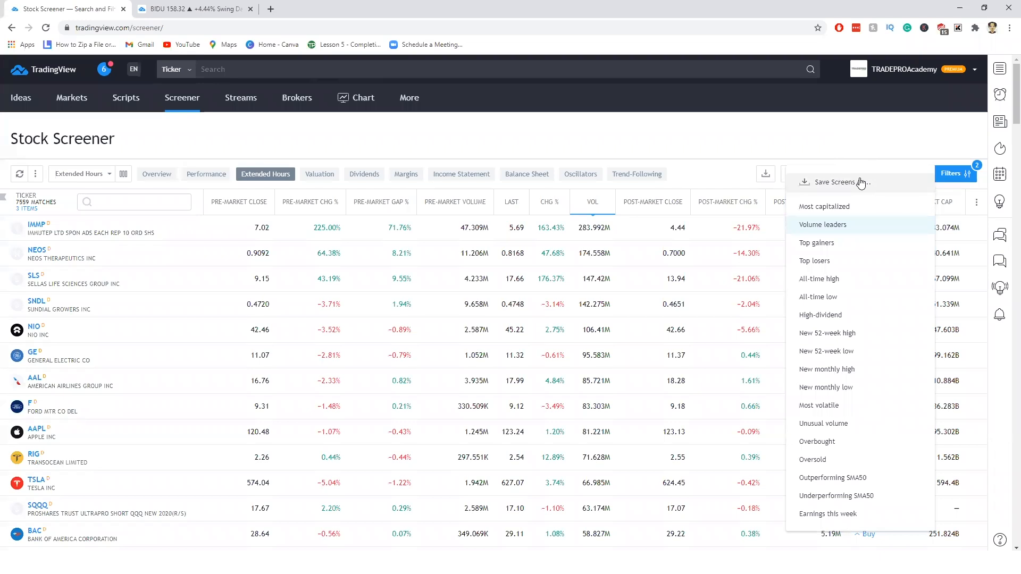
mouse_move(822, 224)
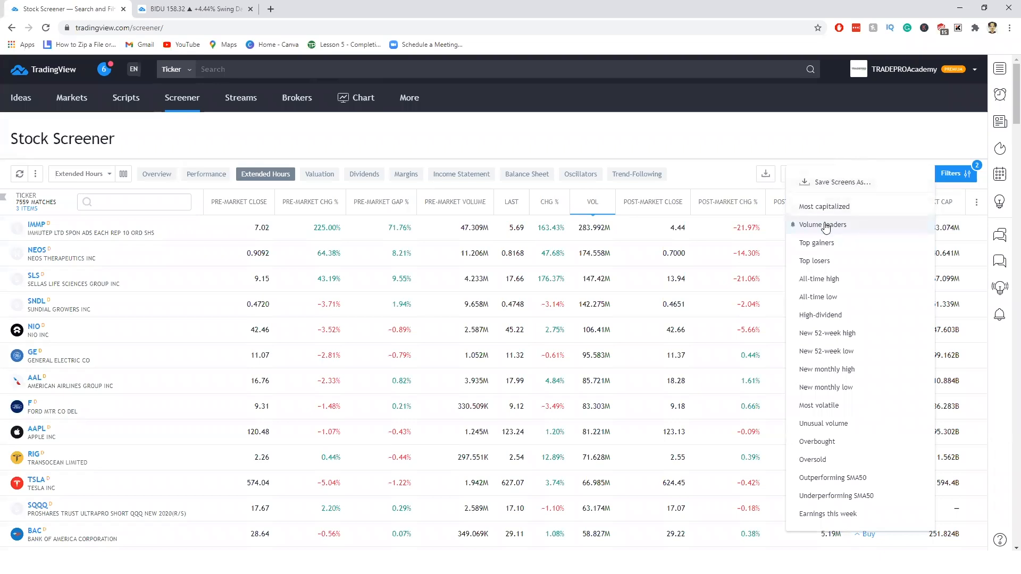
click(822, 224)
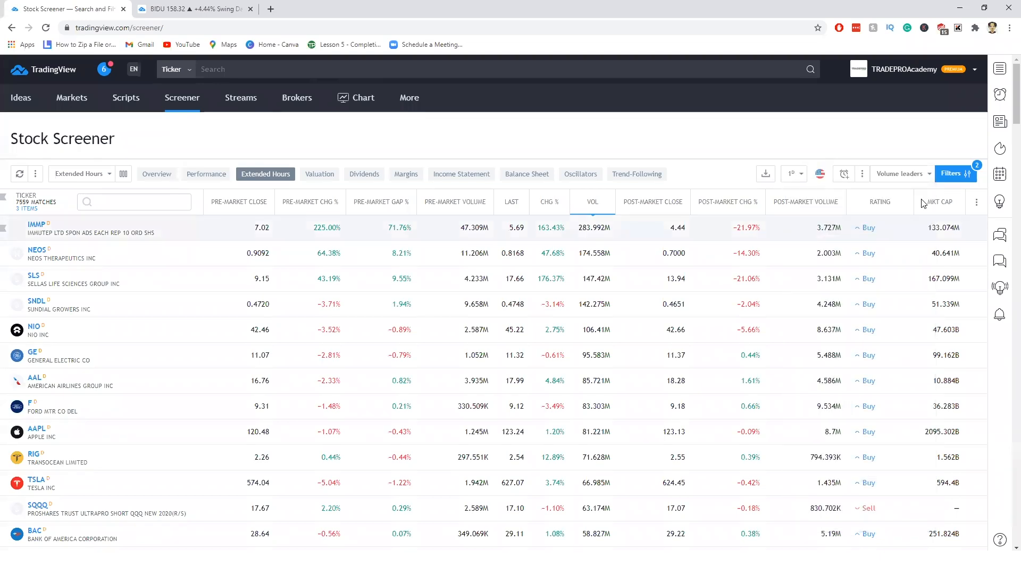
mouse_move(954, 182)
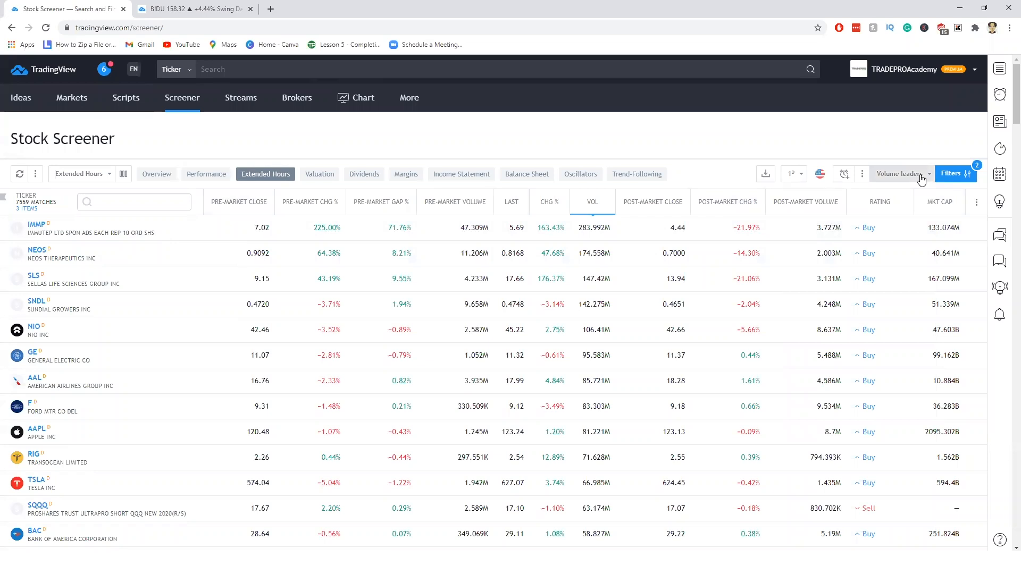
click(902, 173)
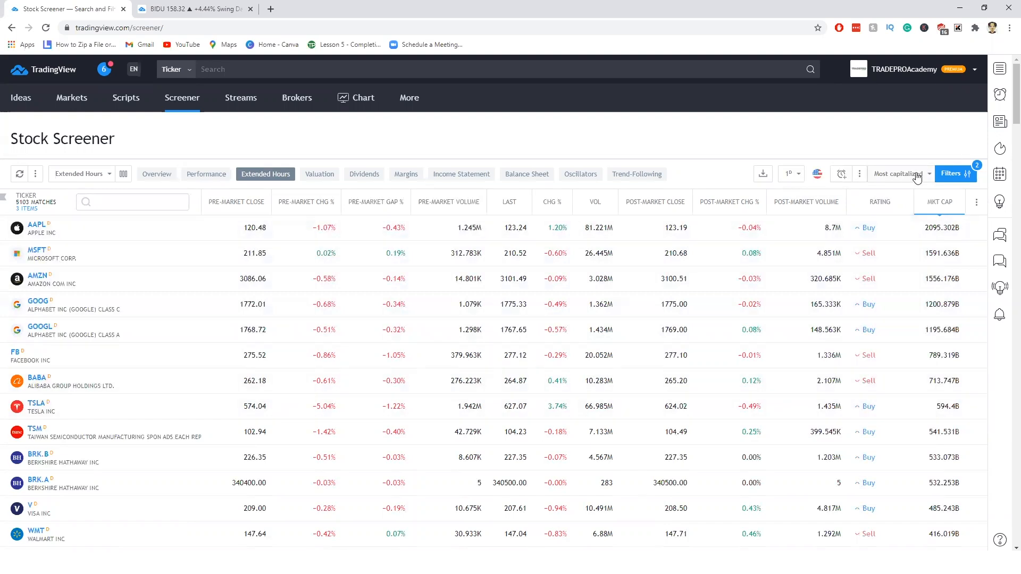
click(902, 174)
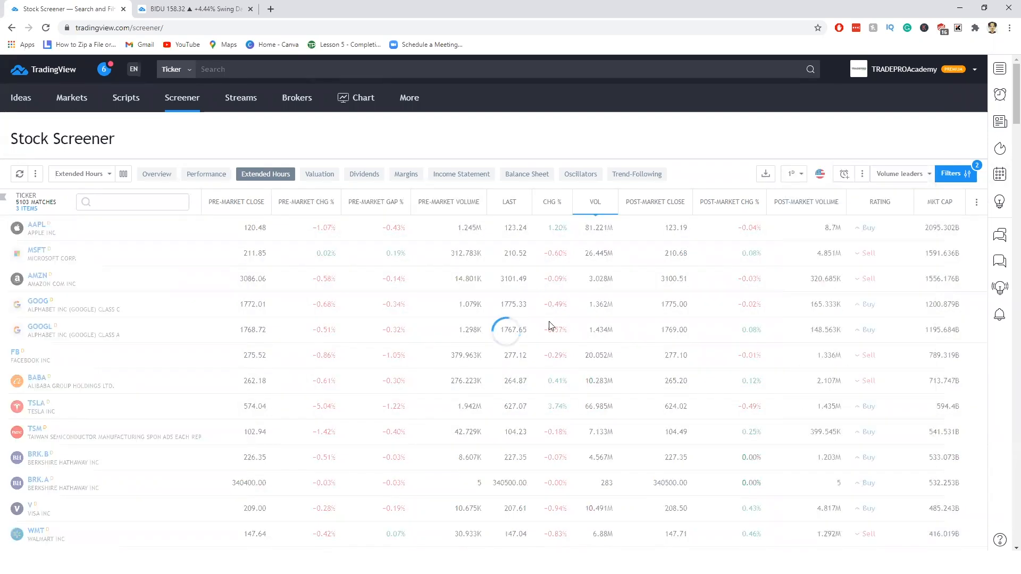
click(594, 202)
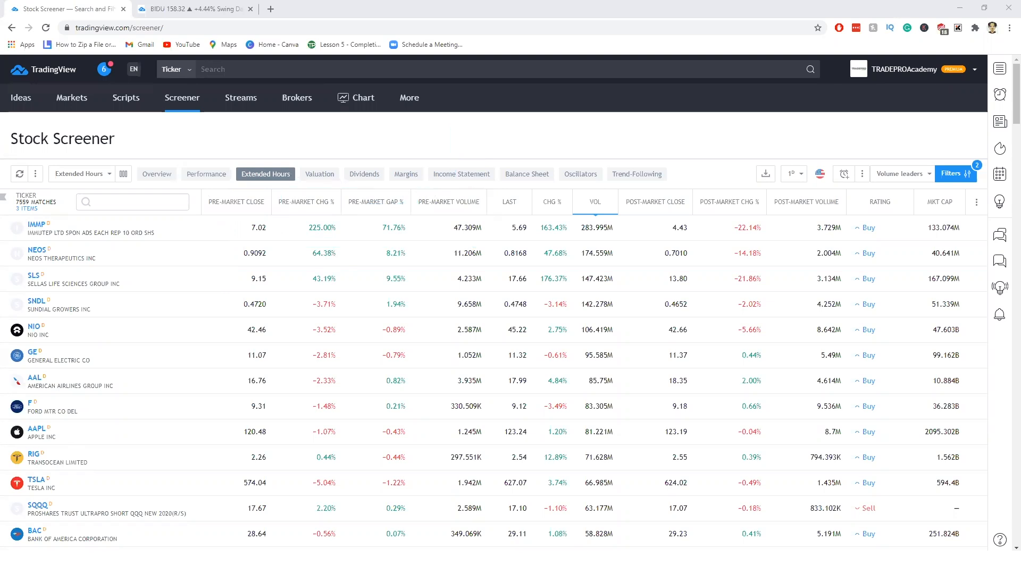
mouse_move(583, 186)
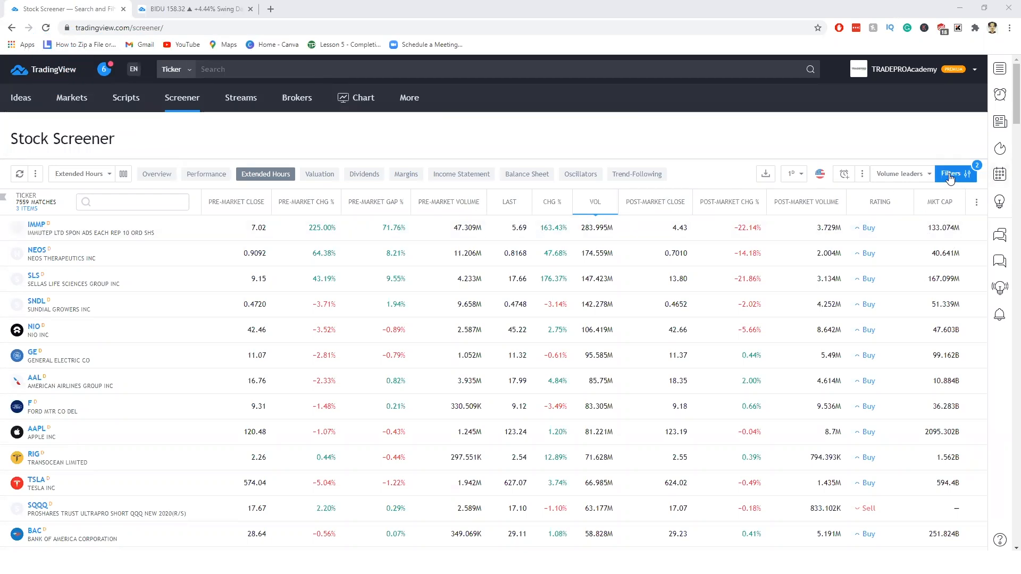
Open the full filters panel and move from Descriptive to Fundamental filters
click(951, 173)
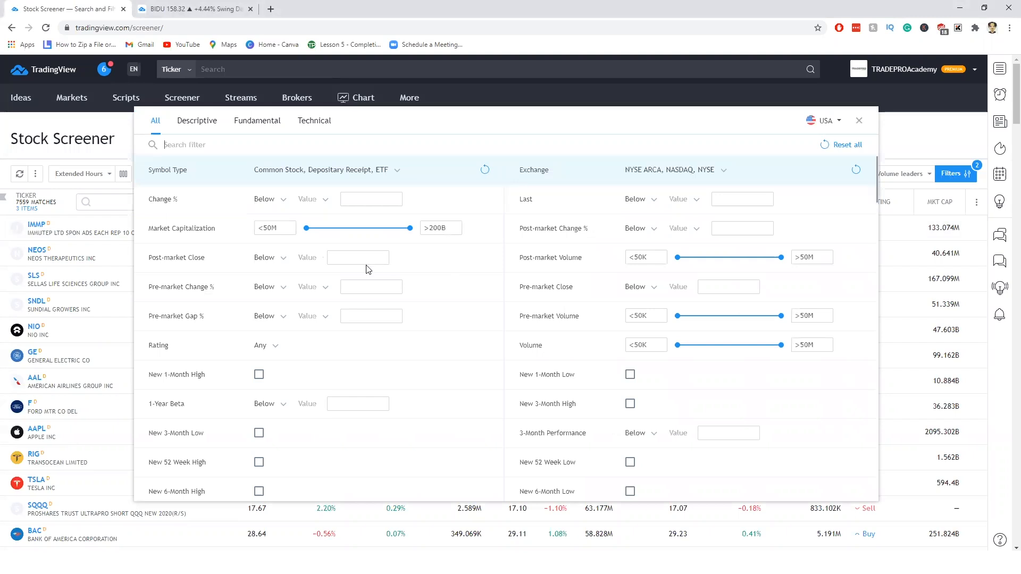
mouse_move(156, 99)
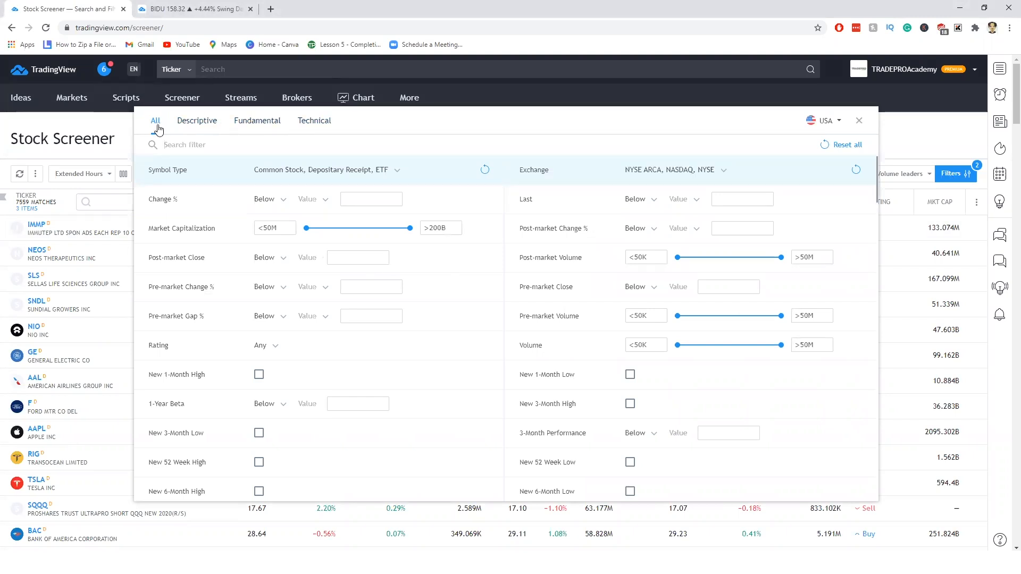
scroll(down, 3)
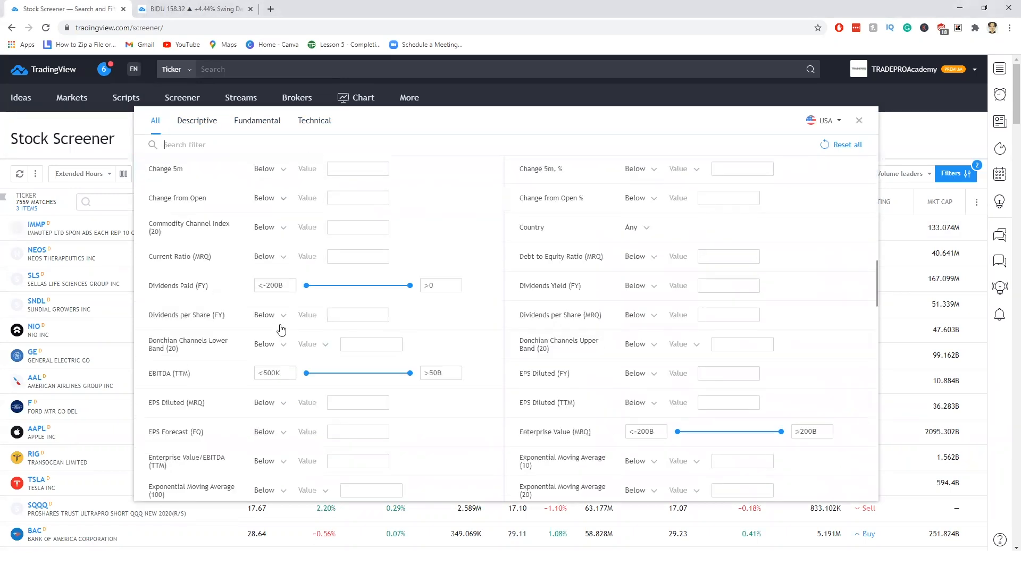
scroll(up, 3)
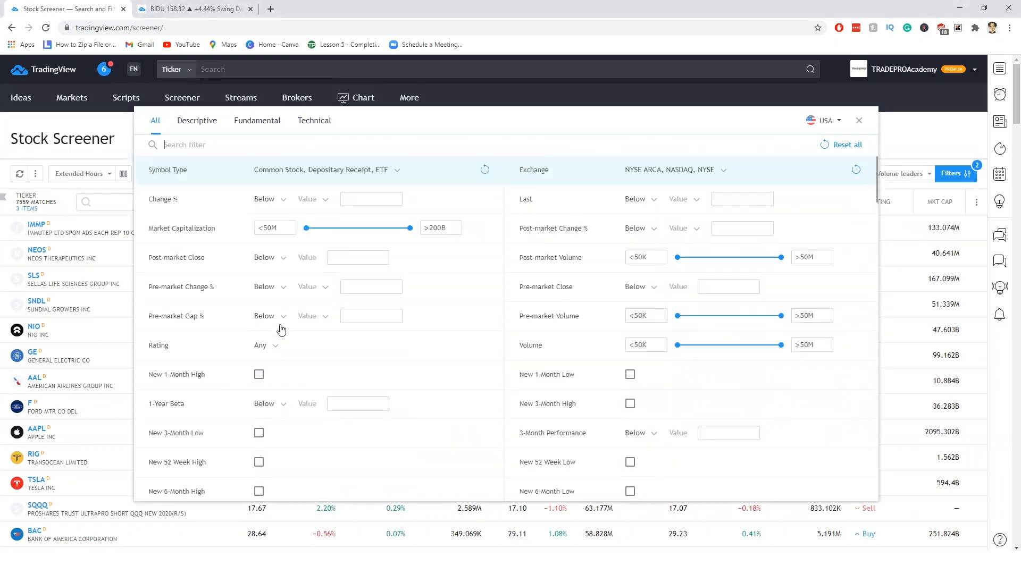
click(197, 121)
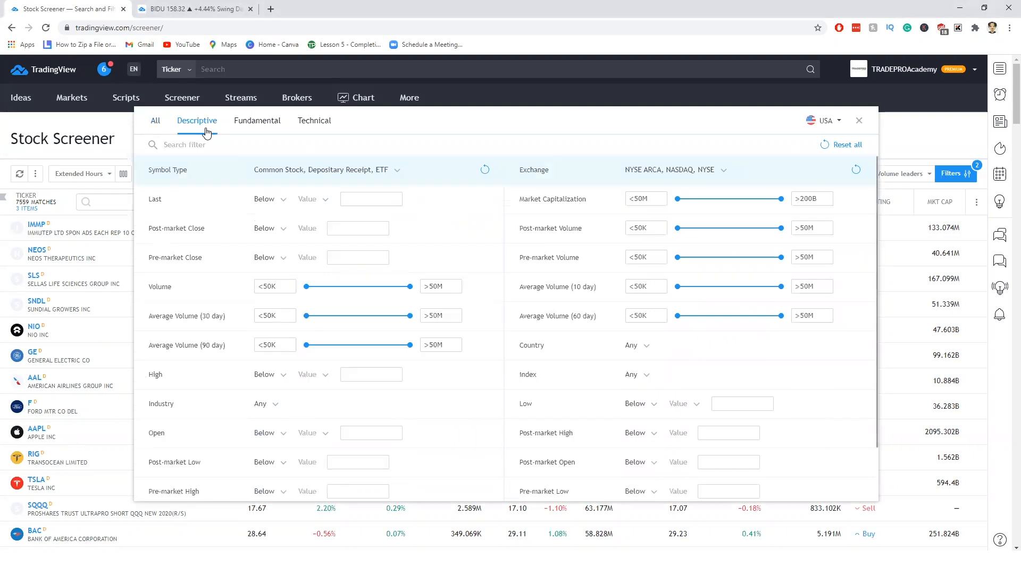
mouse_move(181, 247)
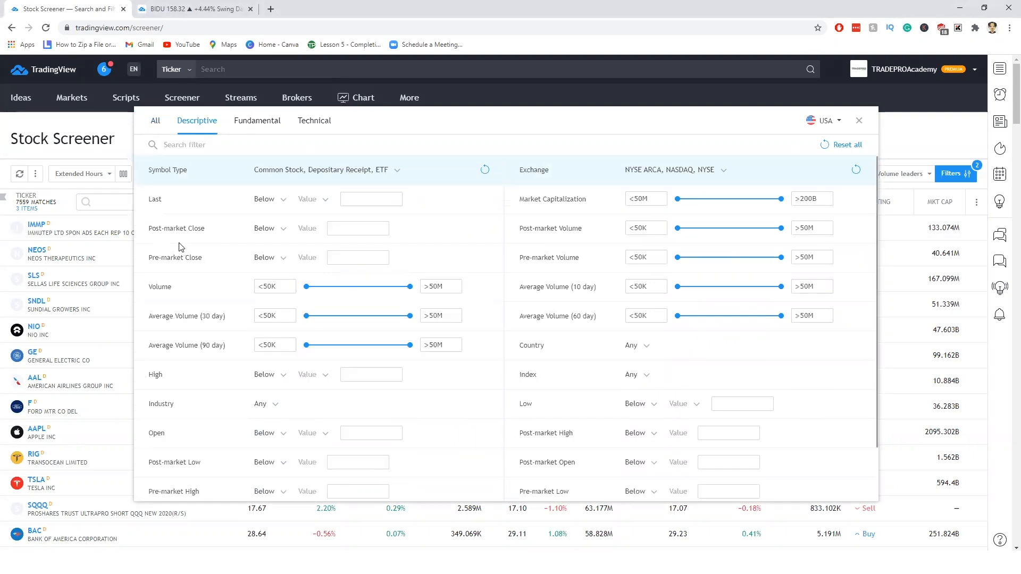
mouse_move(186, 263)
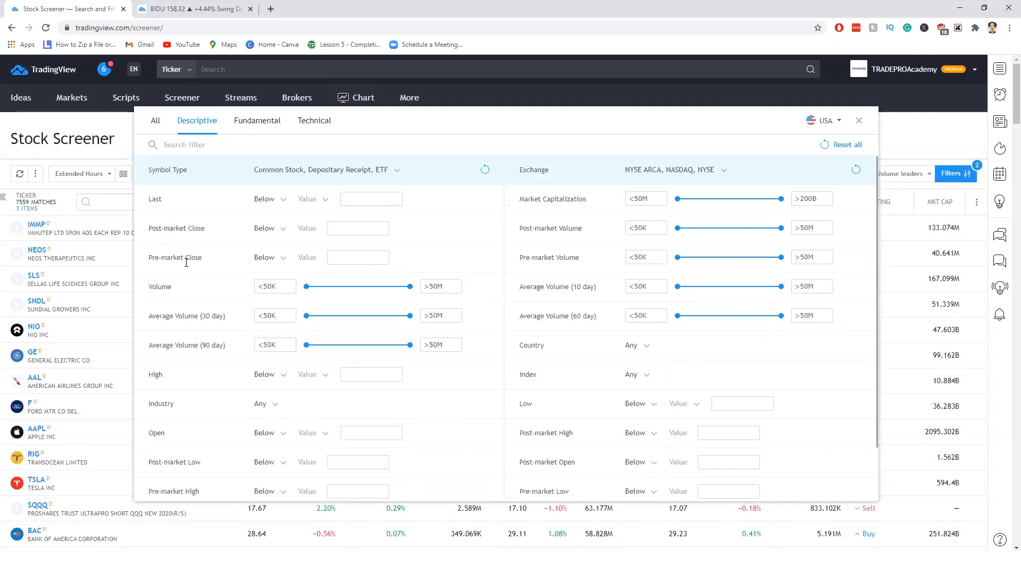
mouse_move(187, 342)
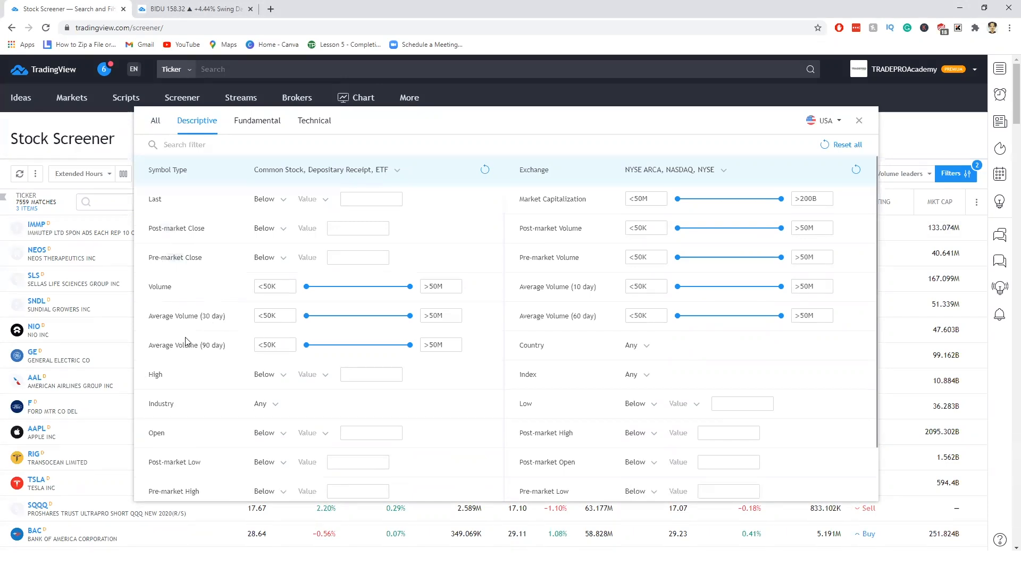
mouse_move(611, 200)
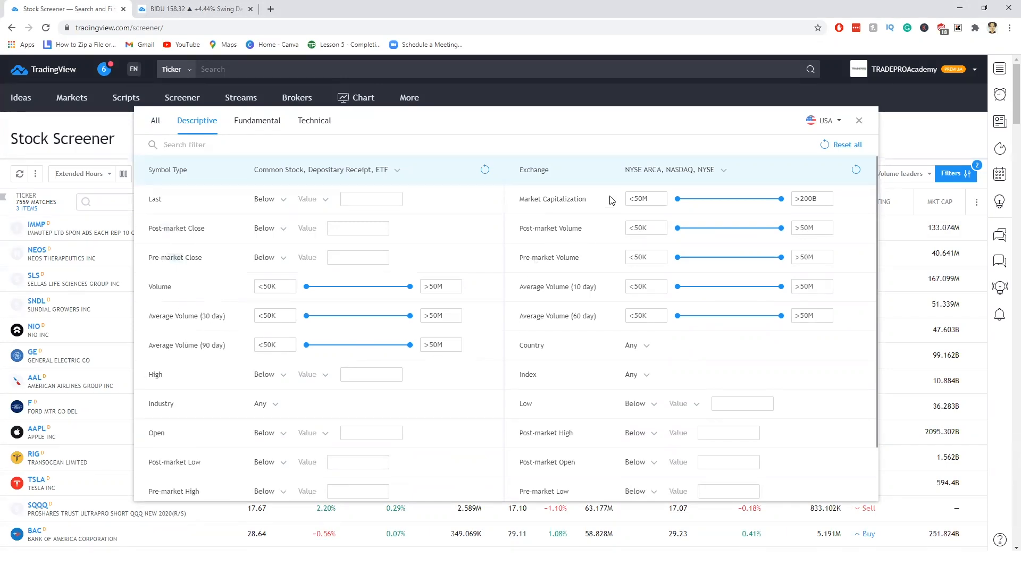
mouse_move(324, 183)
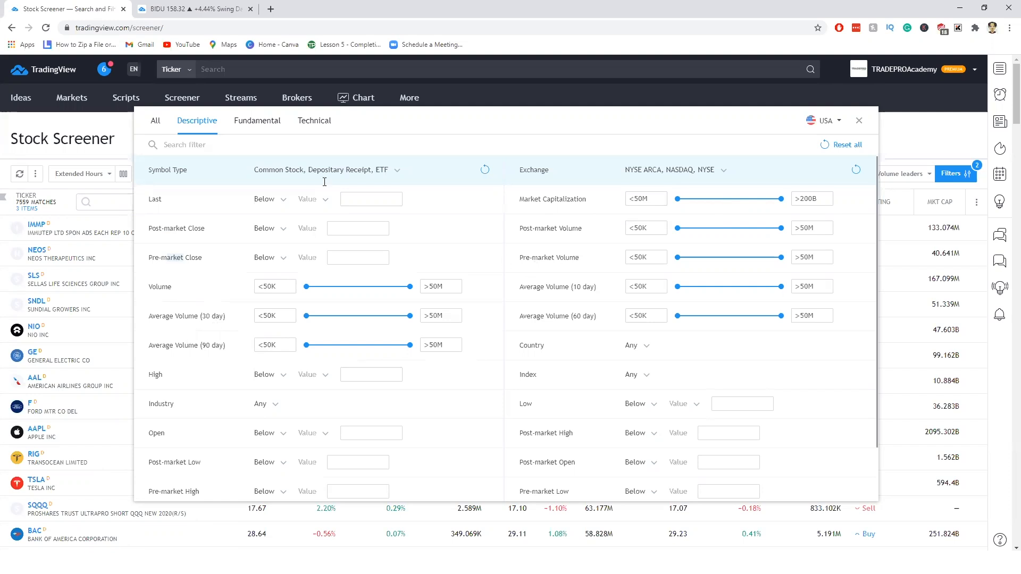
click(256, 121)
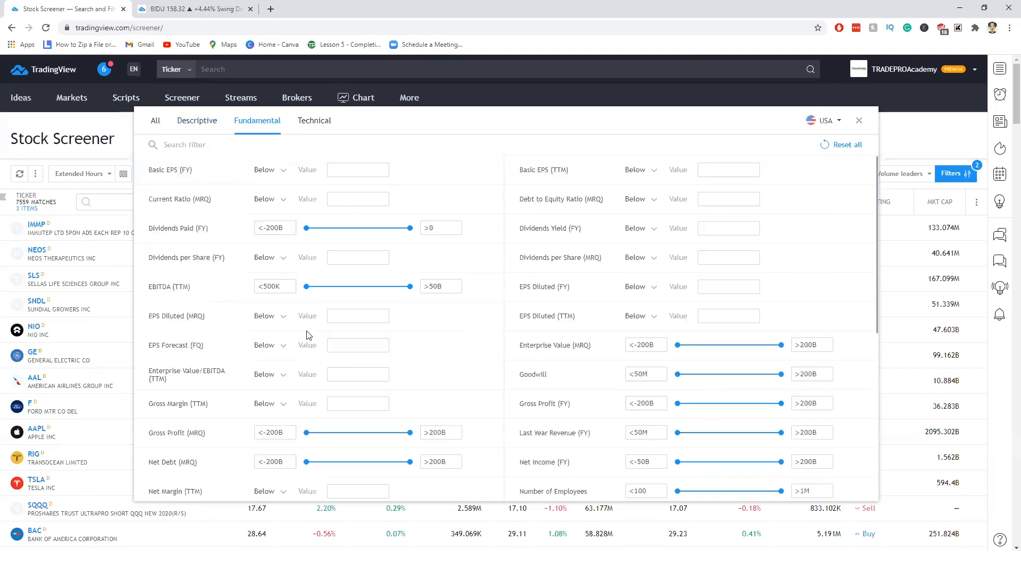
mouse_move(268, 367)
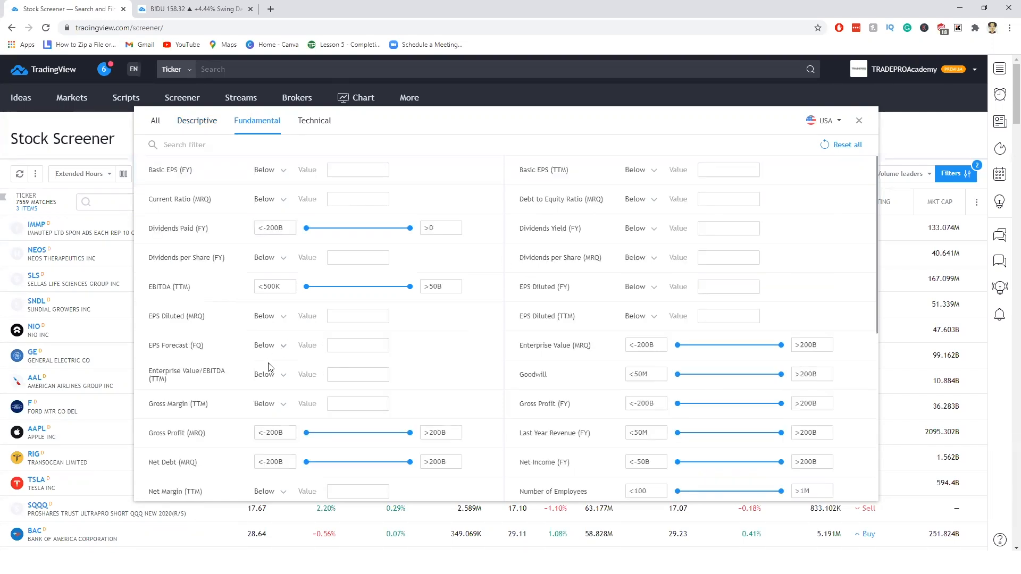
click(441, 287)
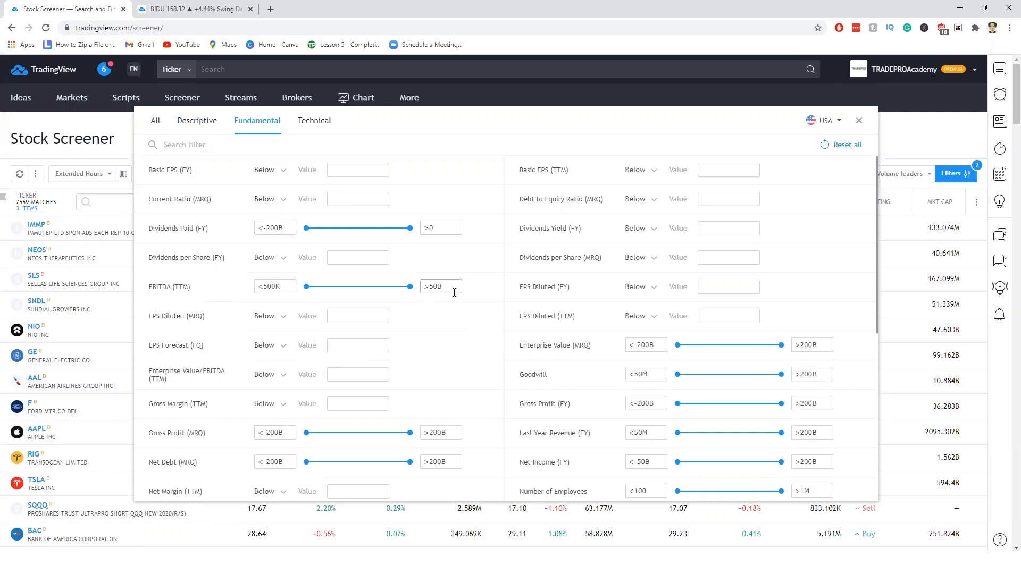
mouse_move(313, 121)
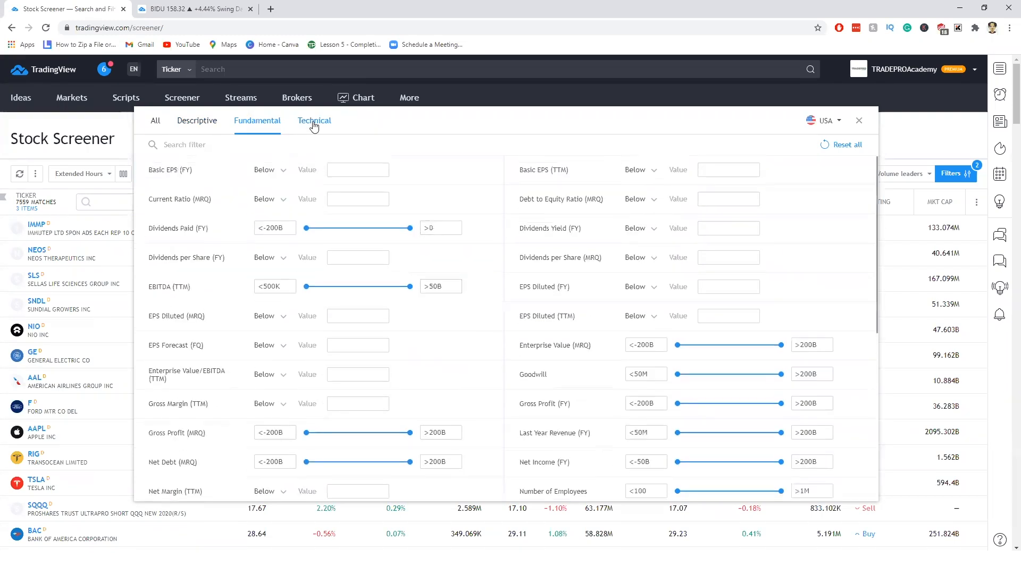
On the Technical tab, set Pre-market Change % to Above 1.5
click(313, 121)
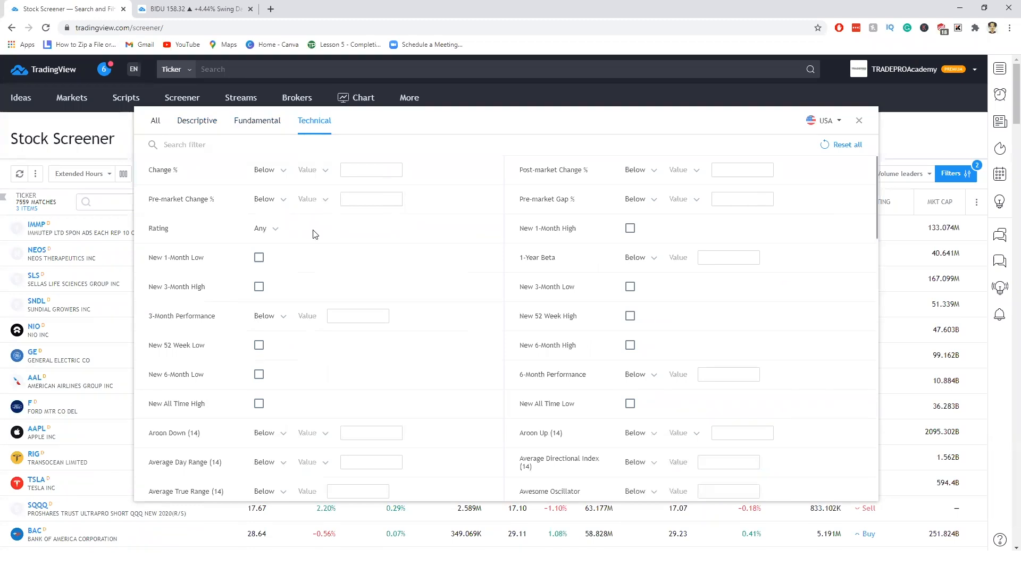
mouse_move(271, 206)
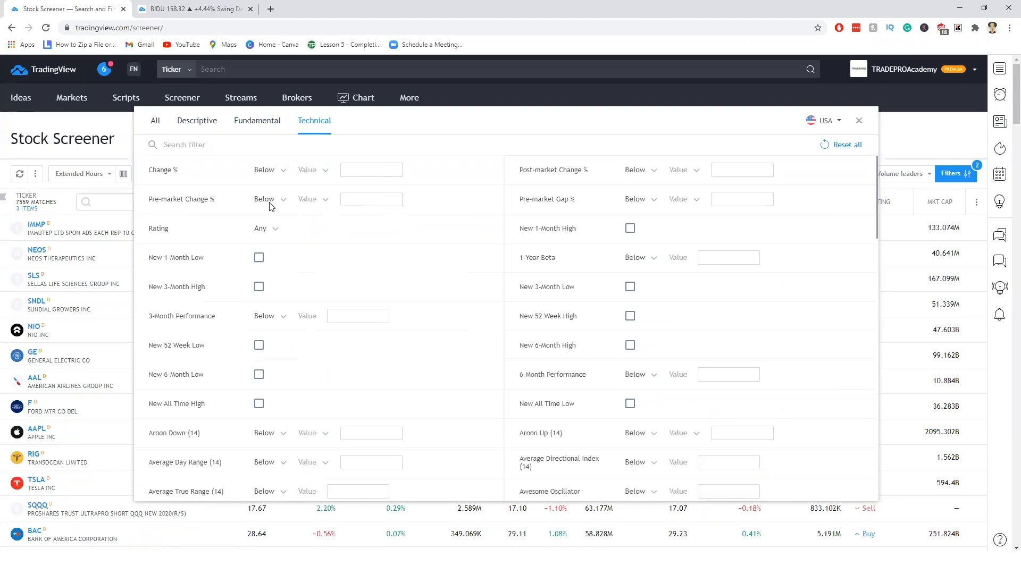
click(265, 198)
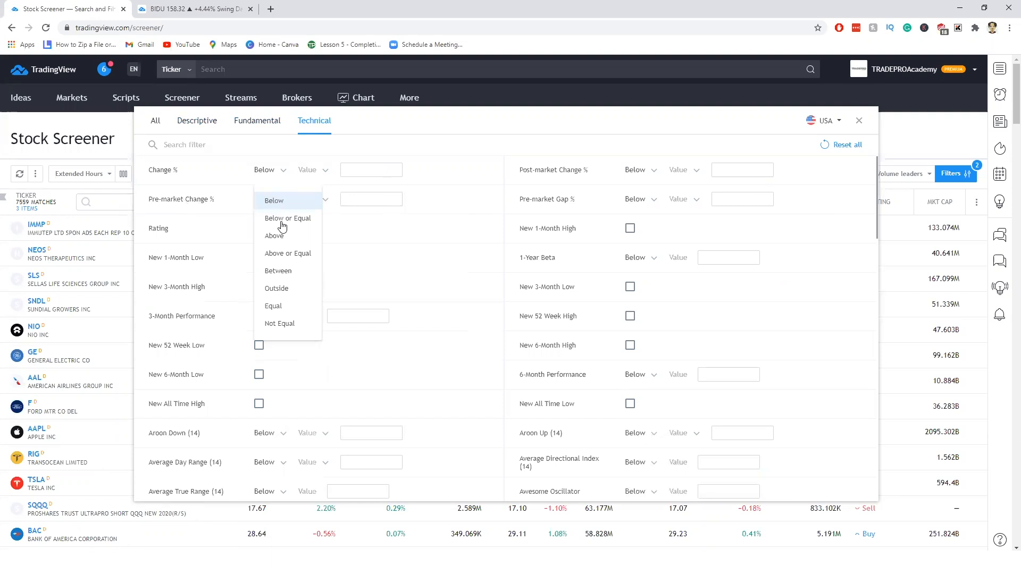
click(274, 235)
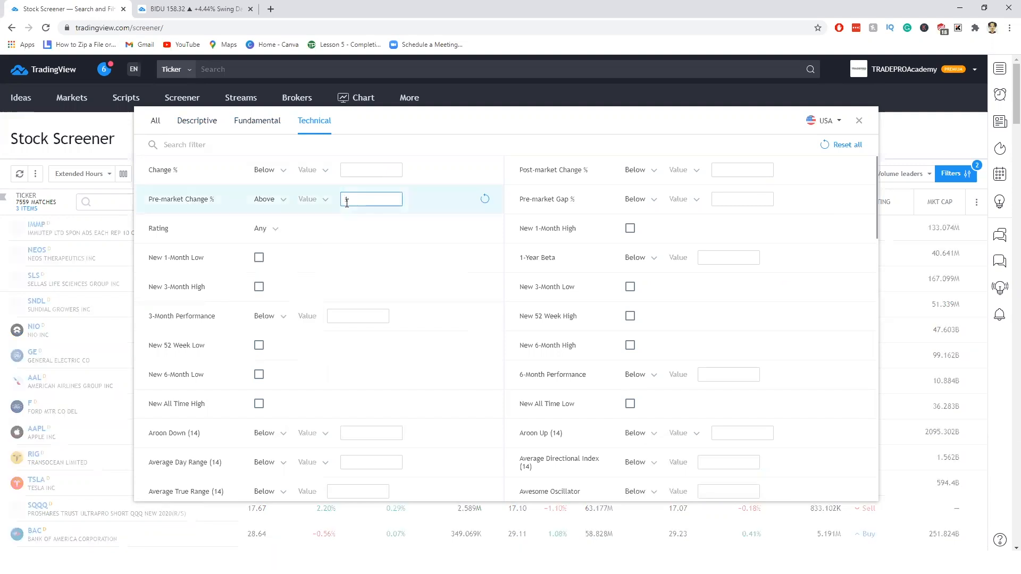
text(1.5)
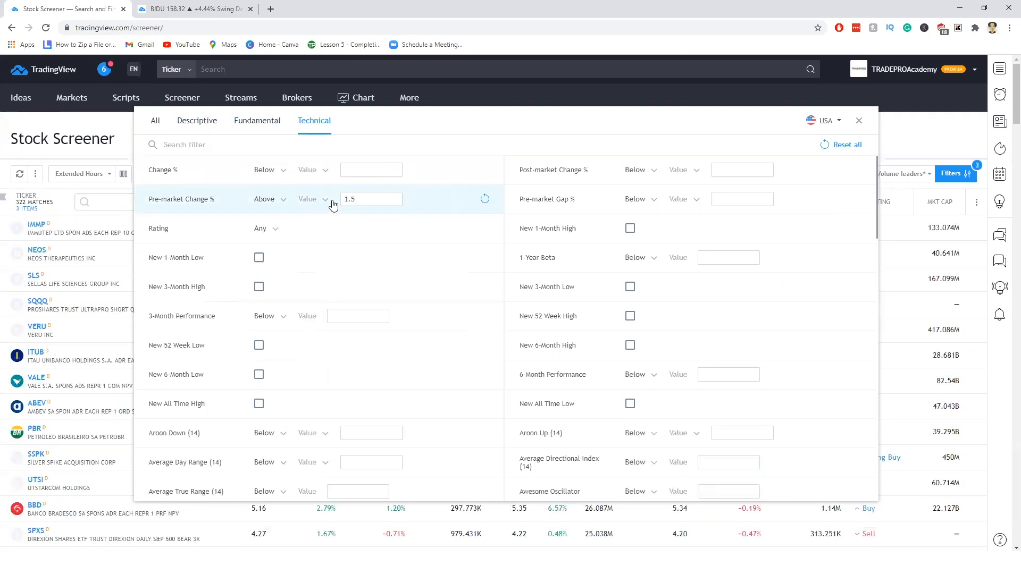
click(371, 199)
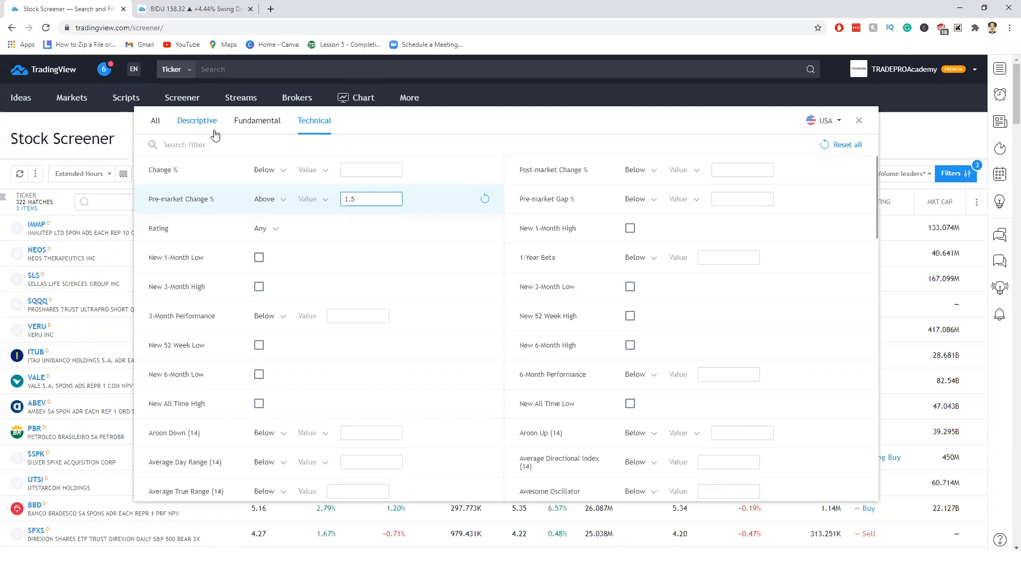
Return the filters panel to the Descriptive filters
click(197, 120)
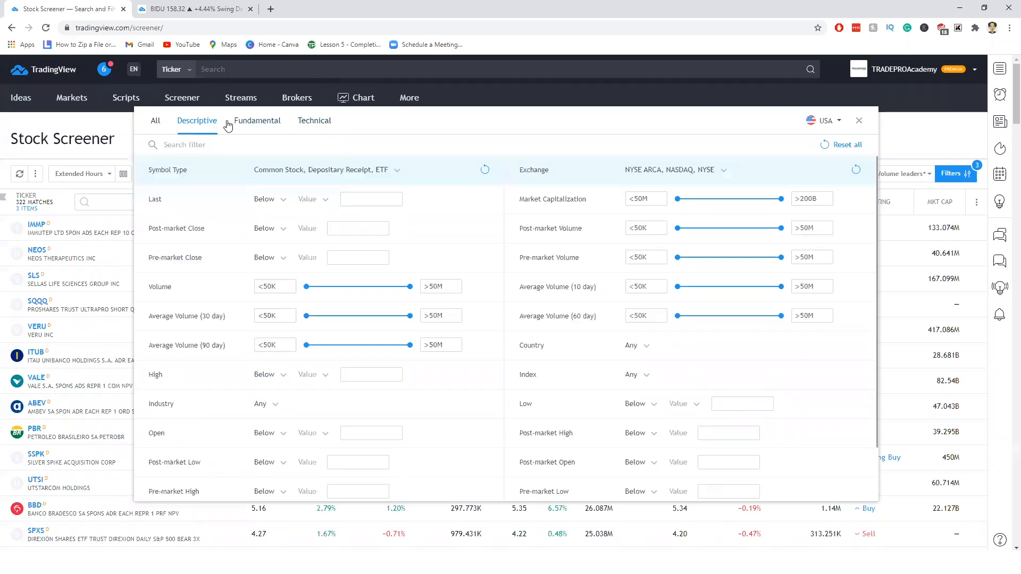
mouse_move(239, 255)
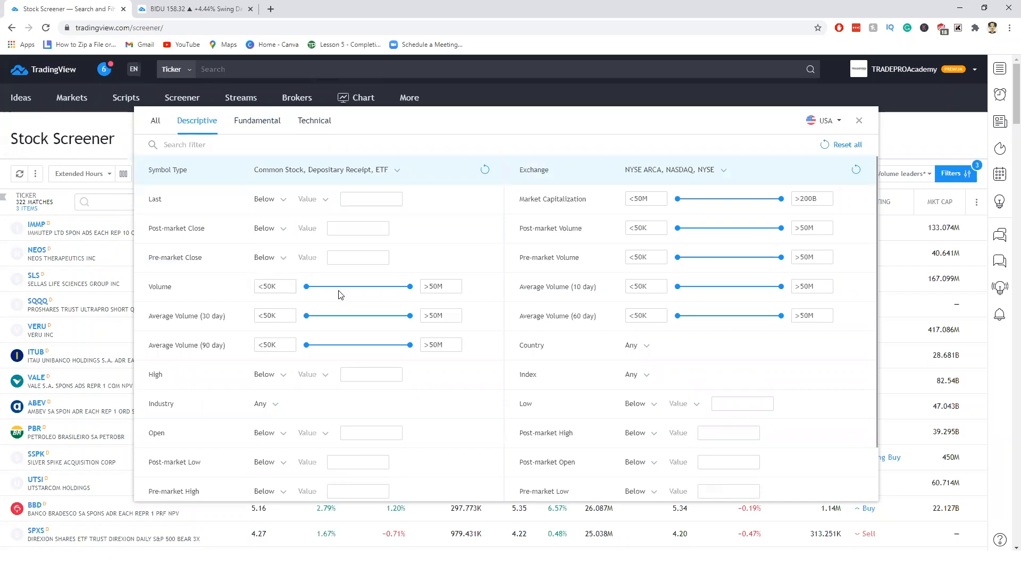
mouse_move(334, 291)
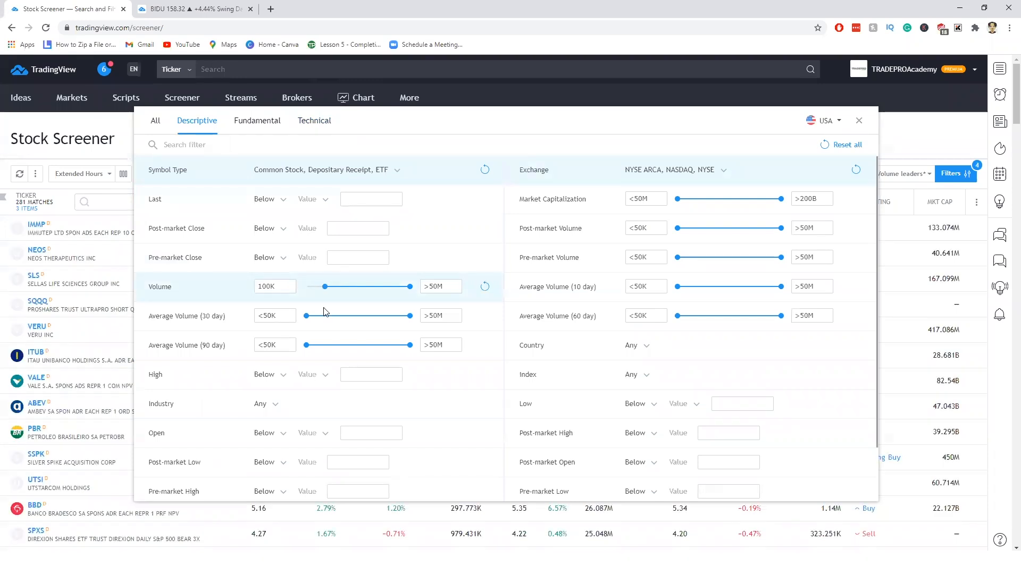
mouse_move(192, 319)
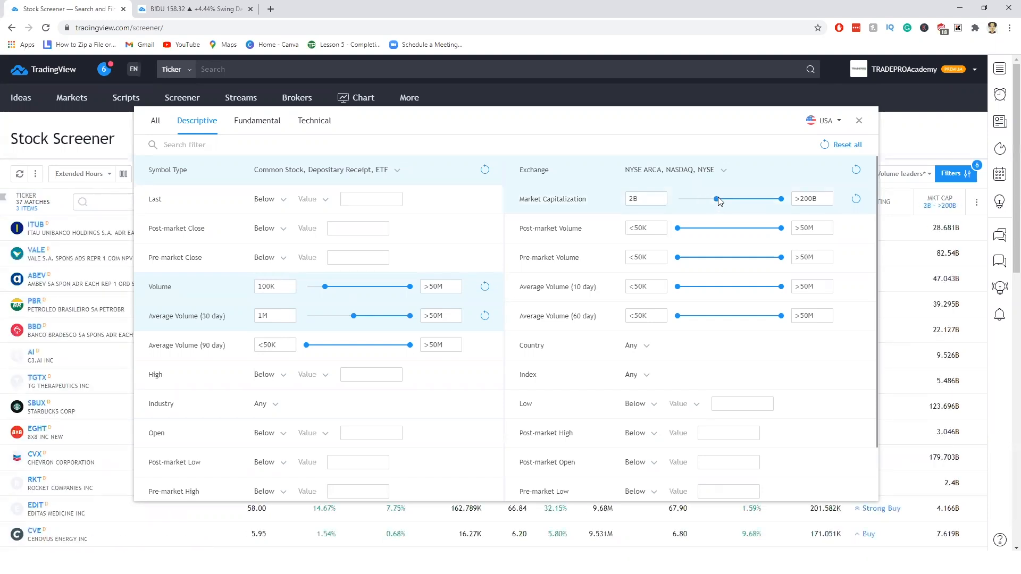
mouse_move(726, 201)
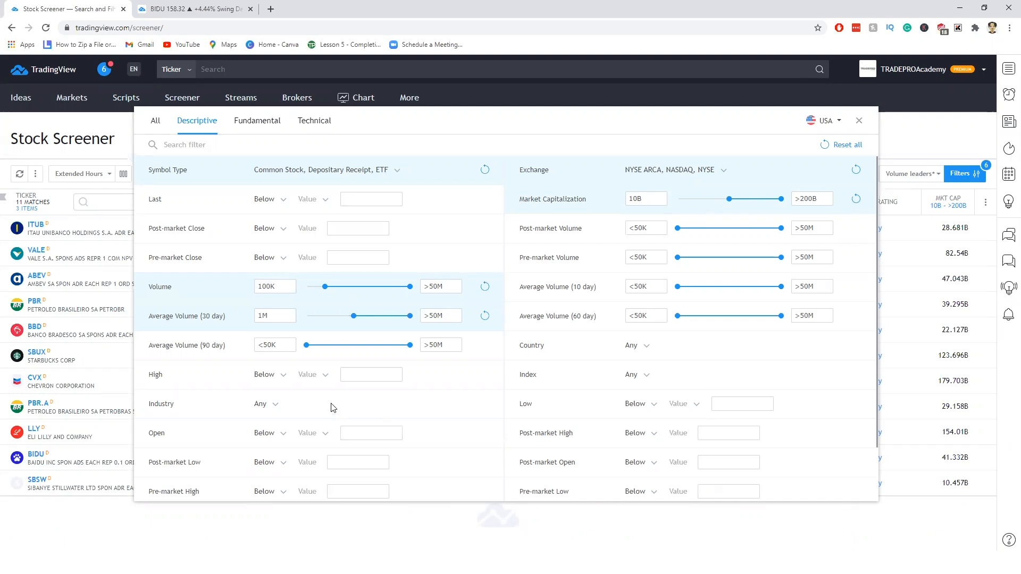
mouse_move(316, 342)
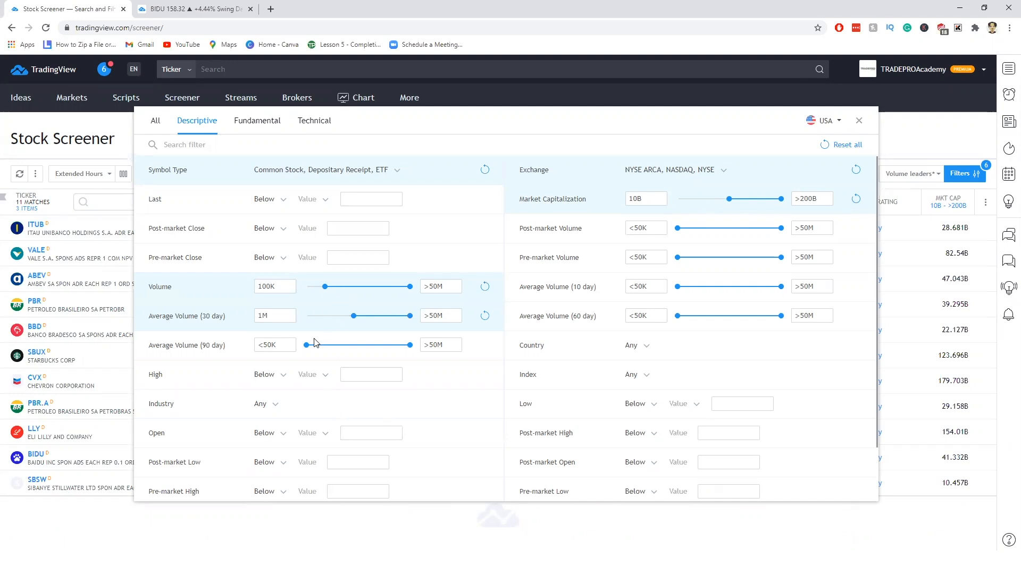
mouse_move(326, 364)
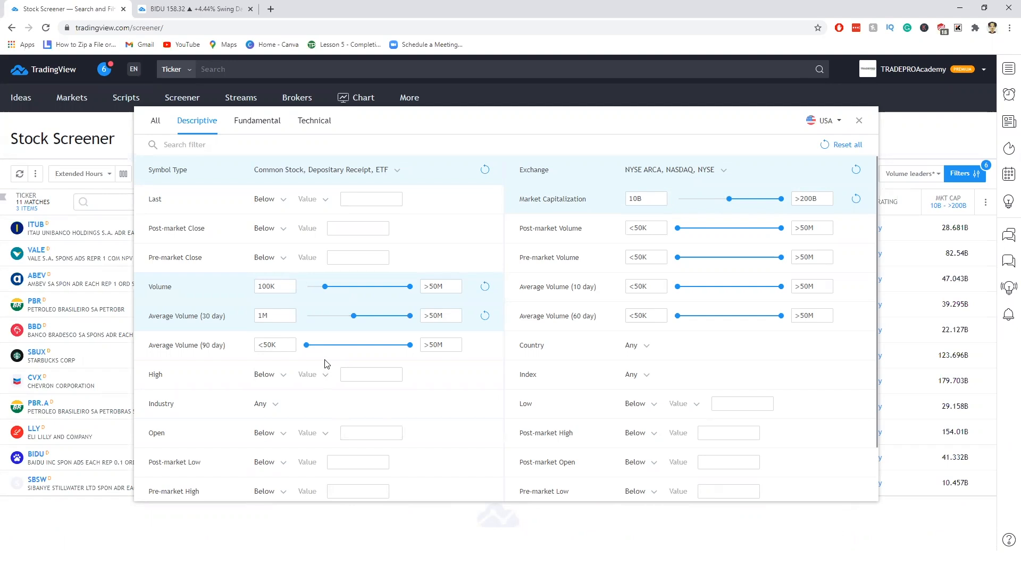
mouse_move(292, 366)
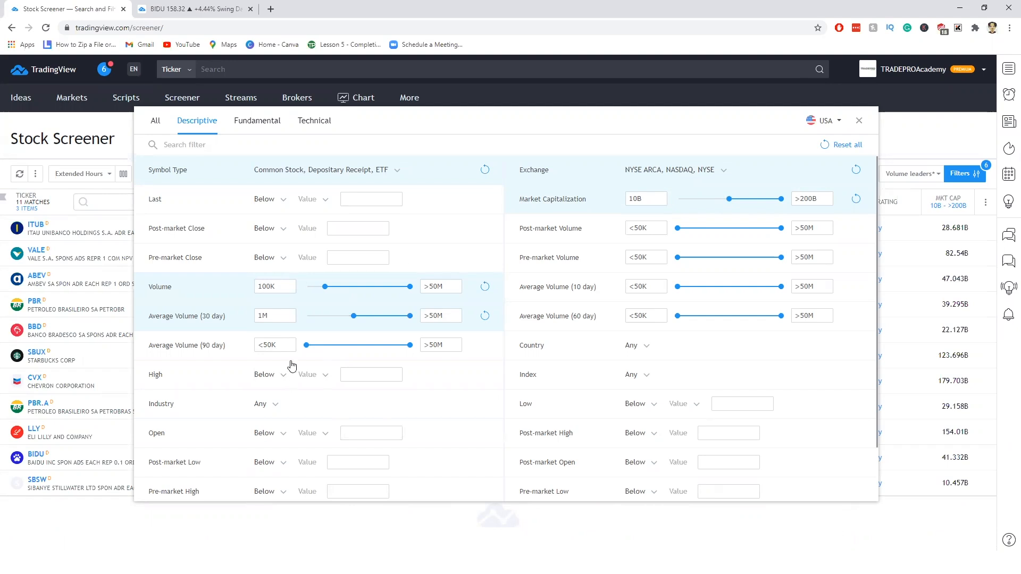
mouse_move(625, 174)
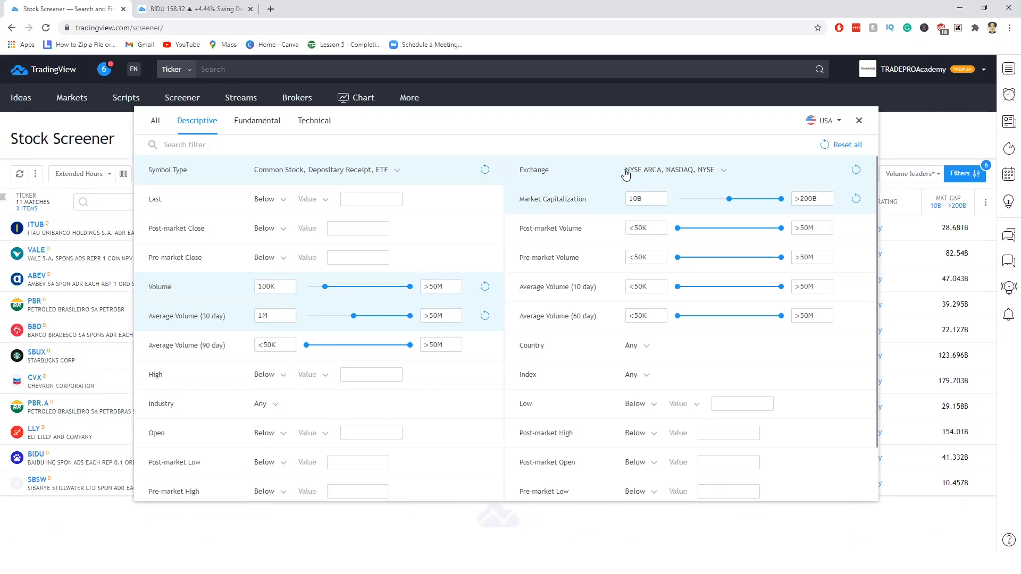
click(859, 121)
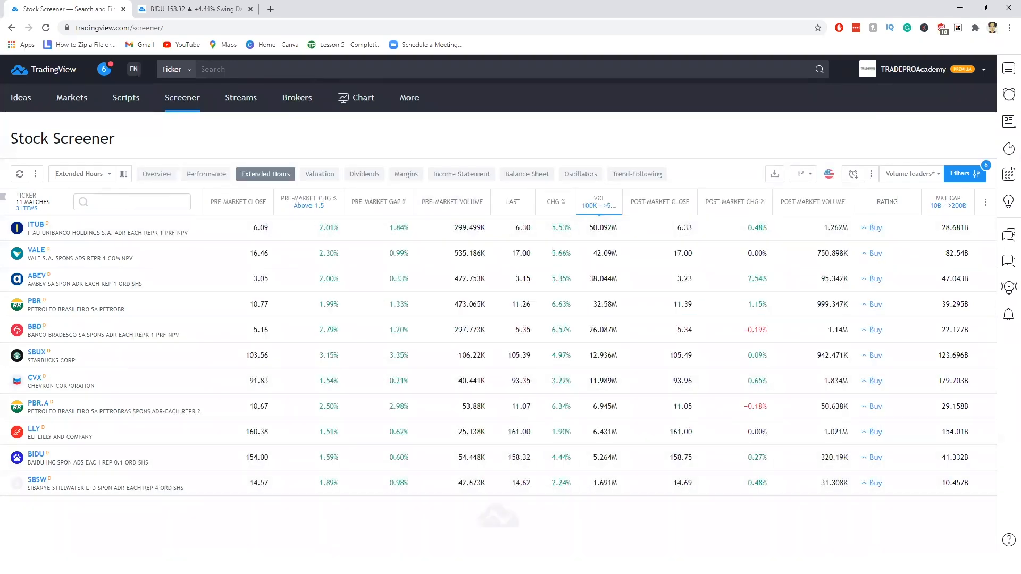
mouse_move(63, 317)
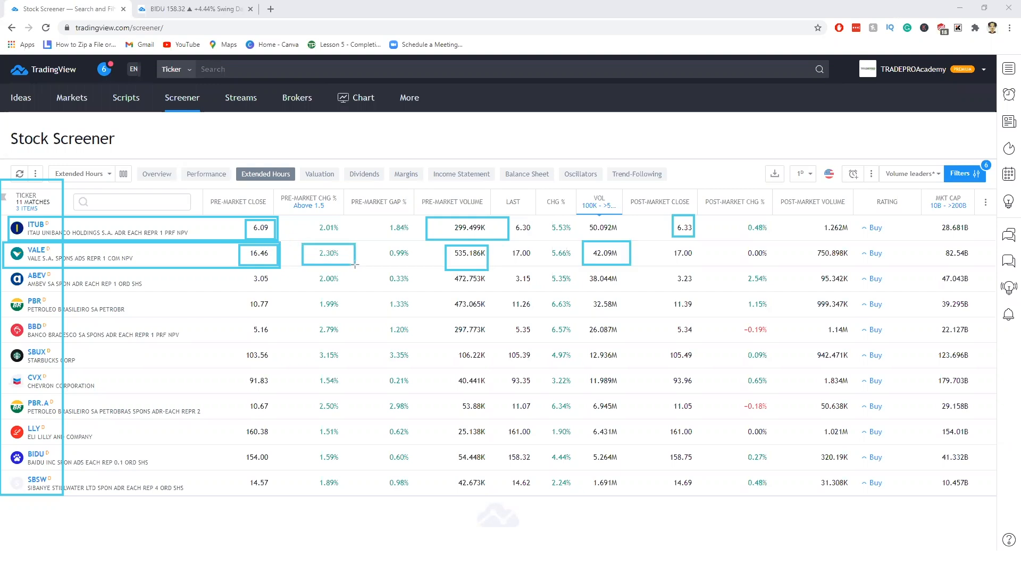
click(260, 279)
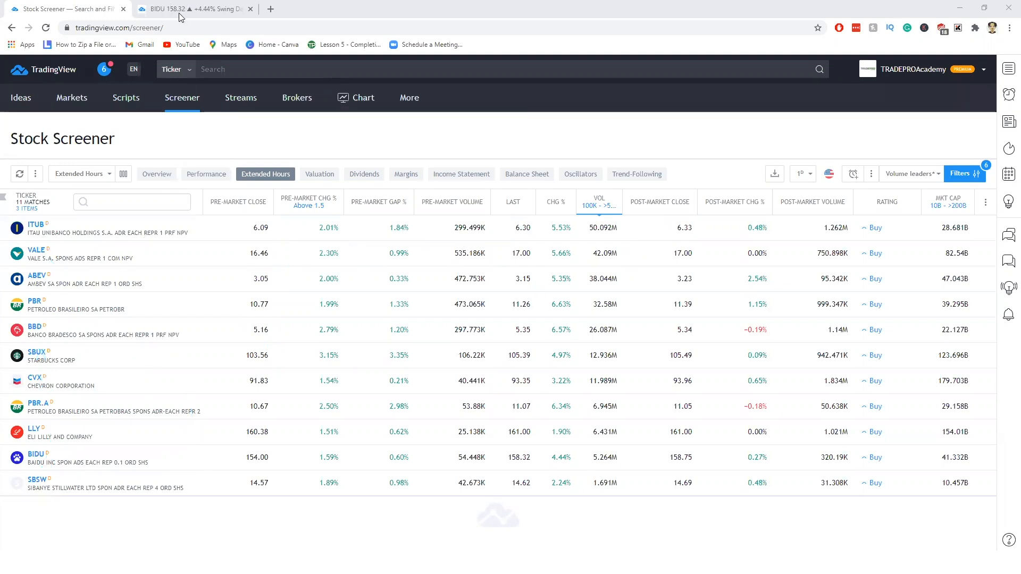
Switch to the BIDU chart tab and start bar replay
click(189, 8)
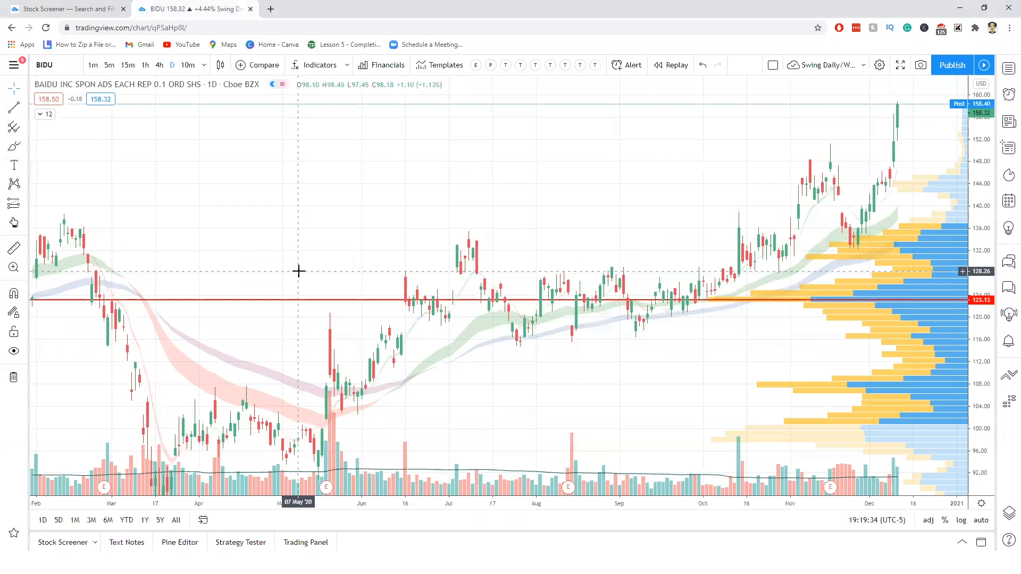
mouse_move(464, 120)
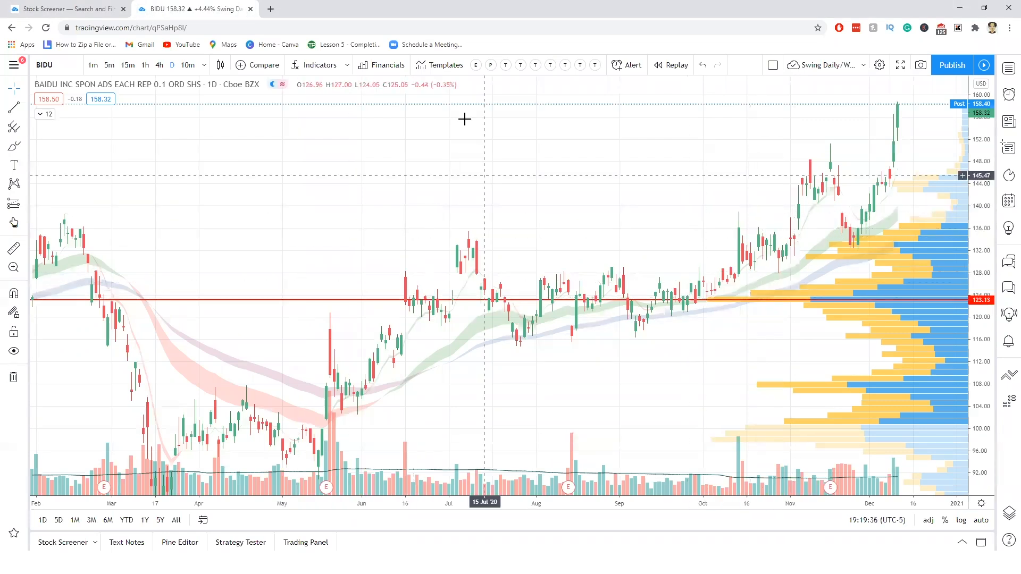
mouse_move(899, 151)
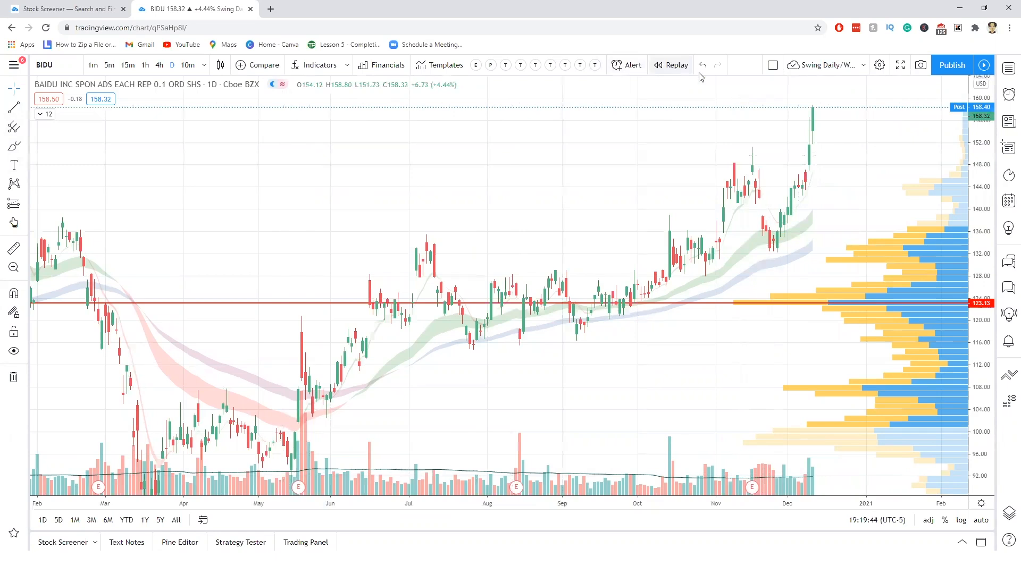
click(676, 64)
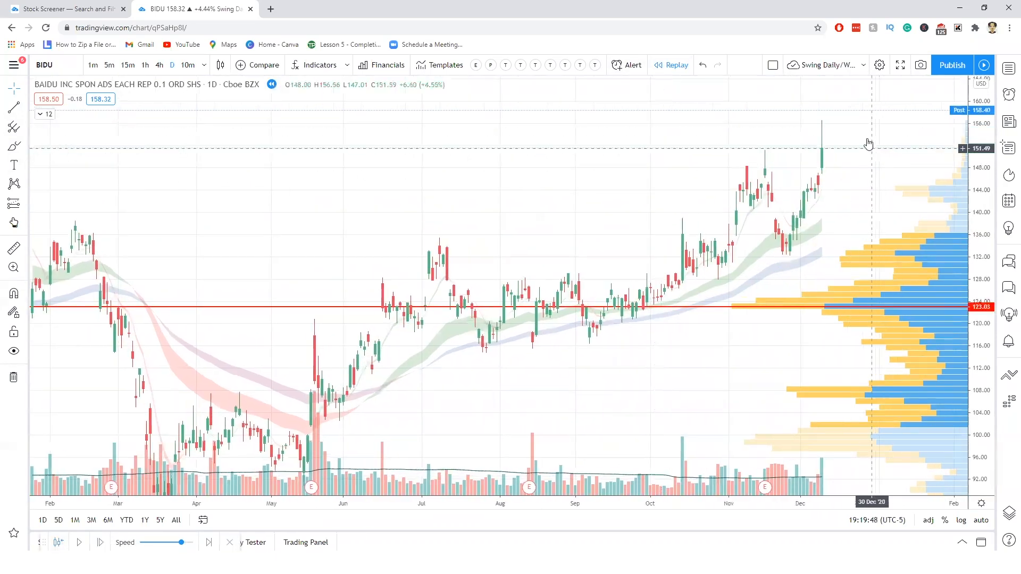
mouse_move(428, 183)
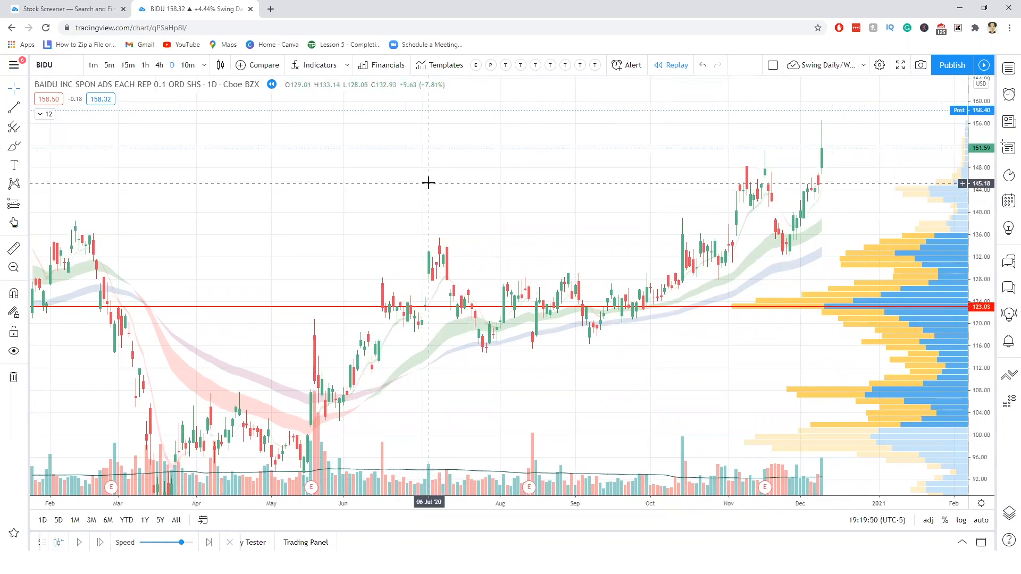
mouse_move(584, 175)
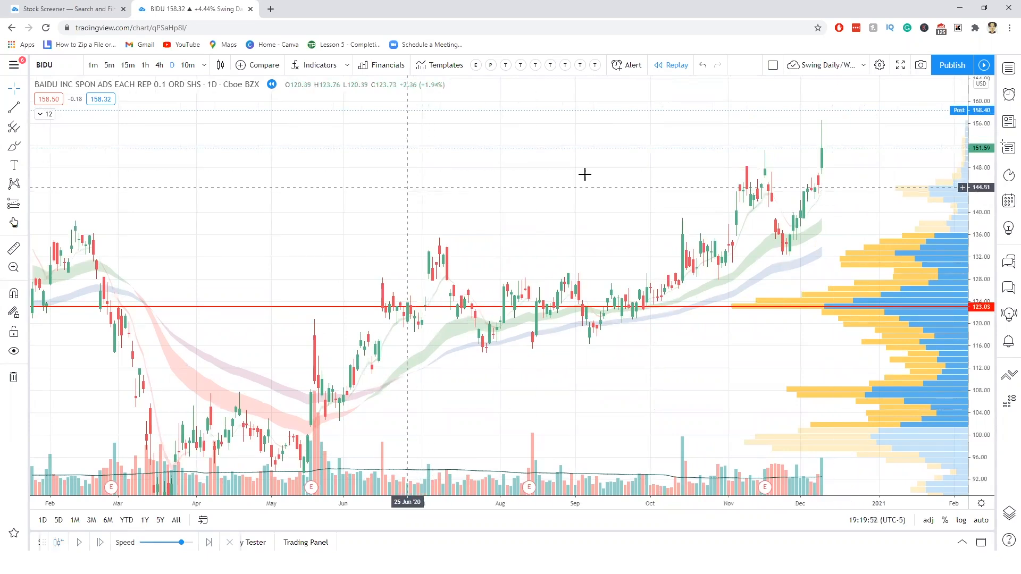
mouse_move(742, 165)
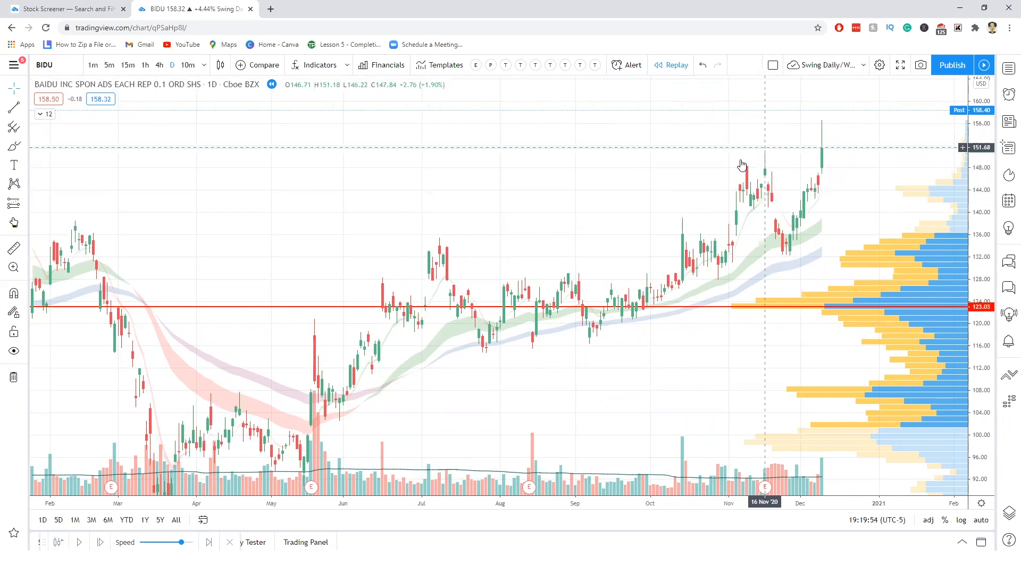
mouse_move(746, 145)
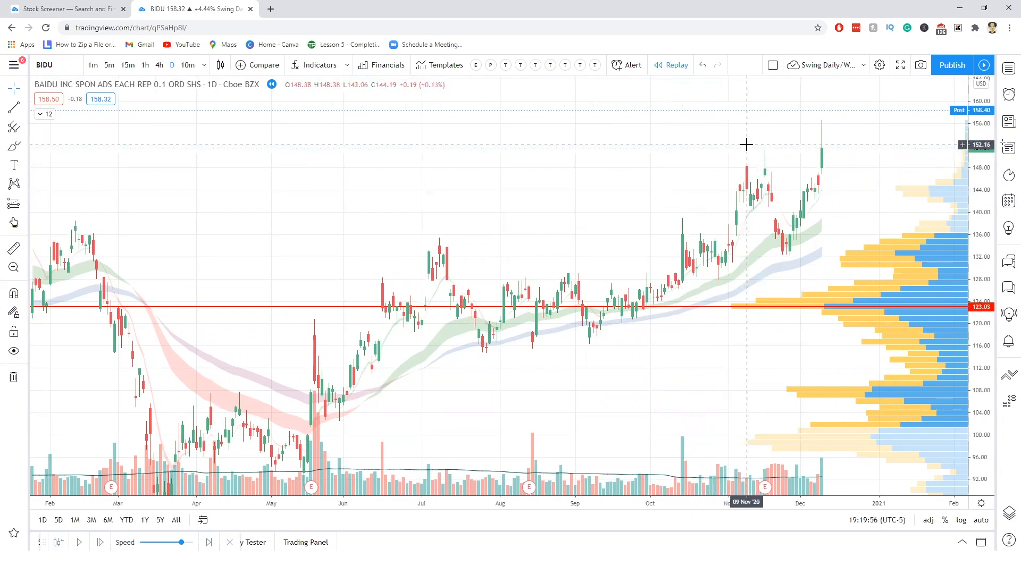
mouse_move(749, 140)
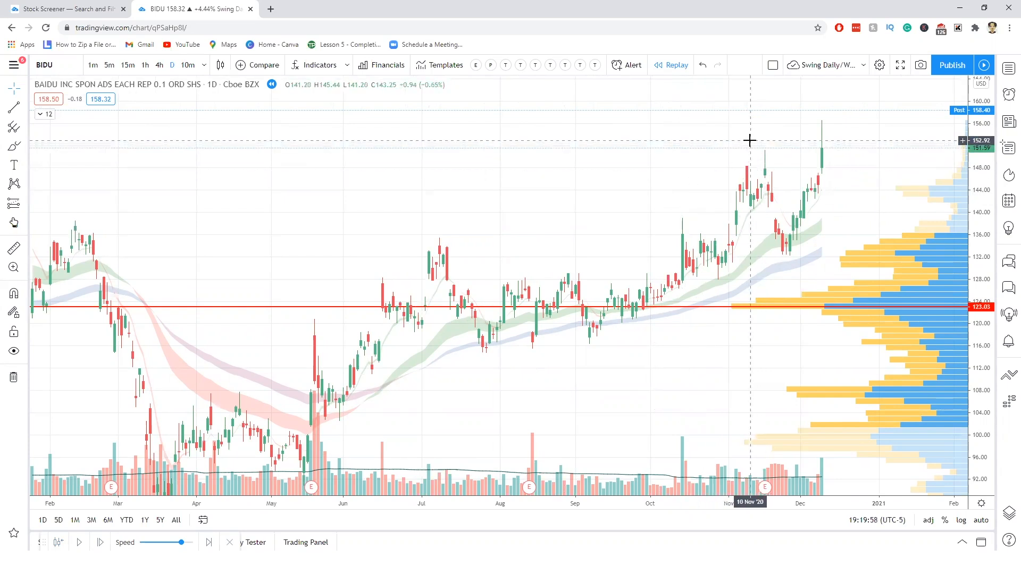
Set BIDU to the 10m interval, play the replay forward, then pause
click(188, 64)
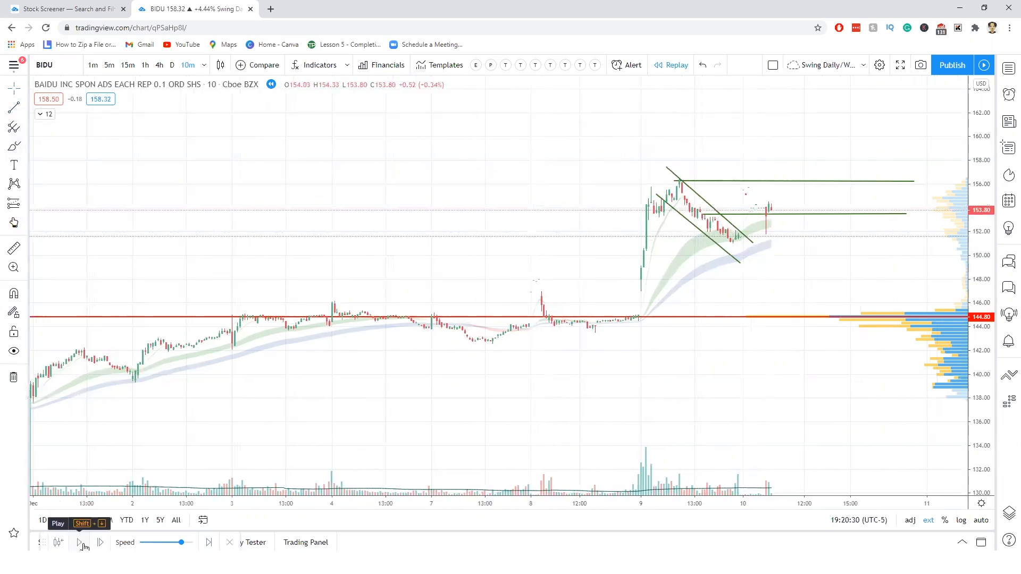
click(84, 542)
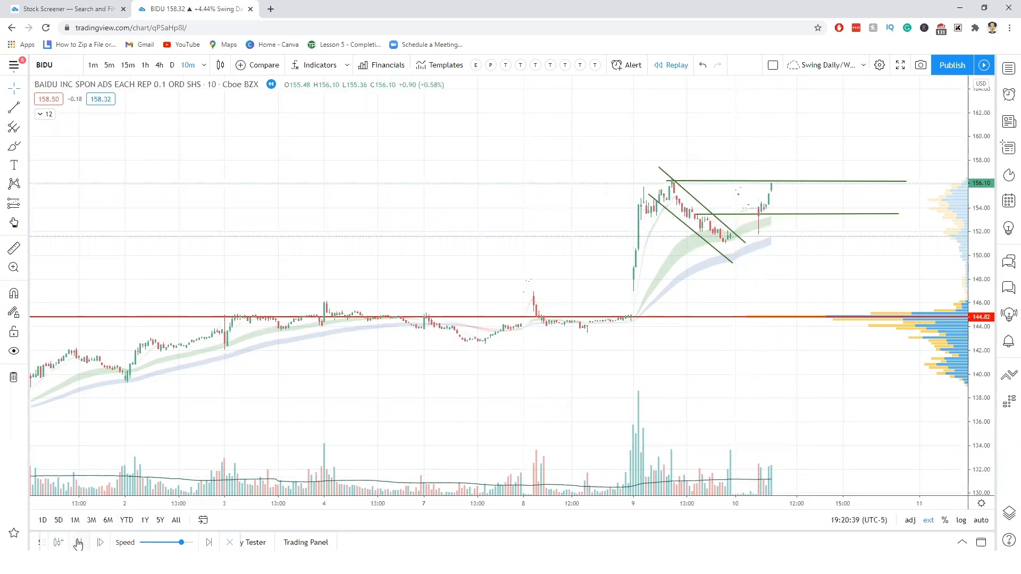
click(78, 542)
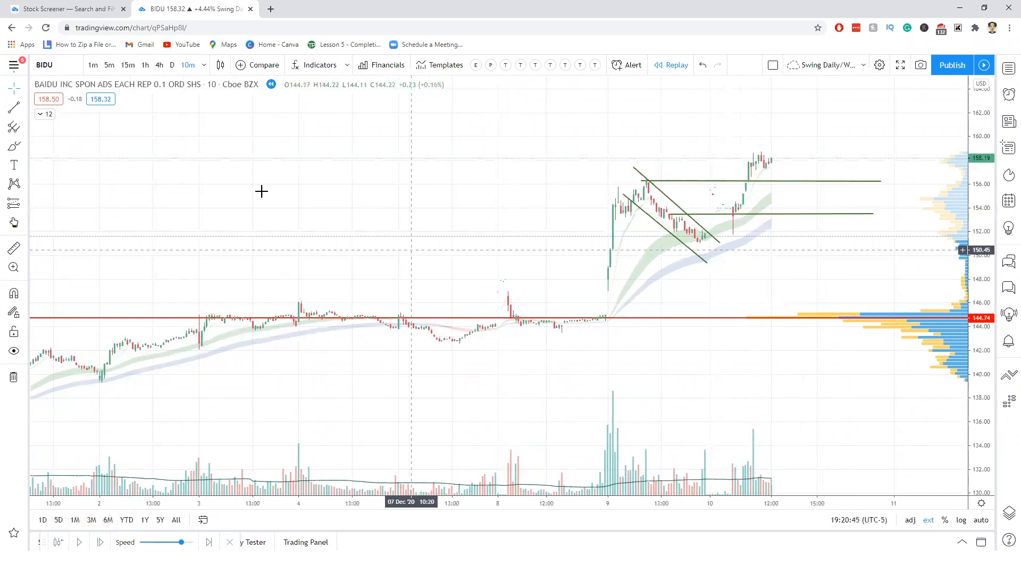
mouse_move(293, 210)
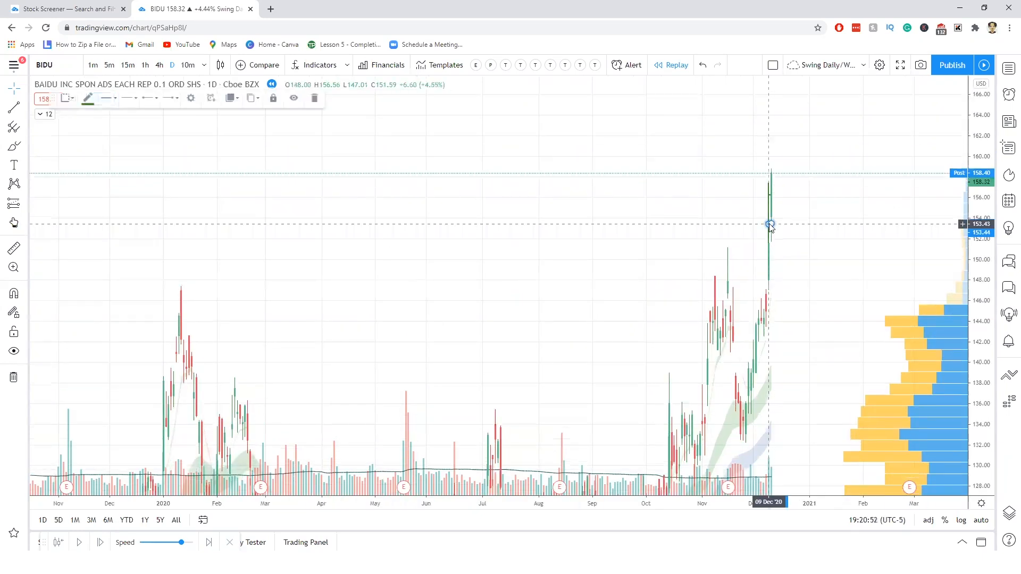
mouse_move(739, 243)
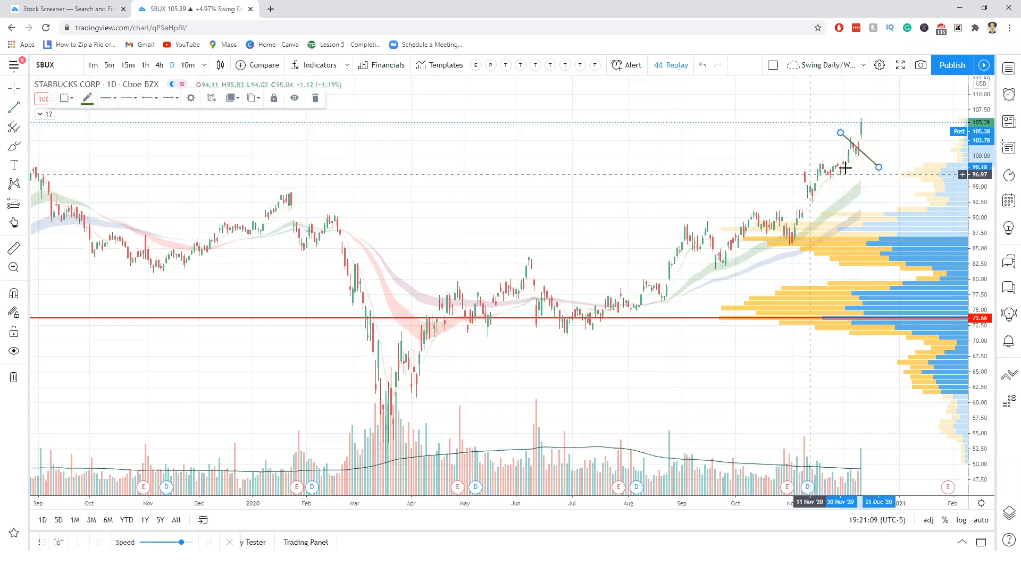
mouse_move(873, 152)
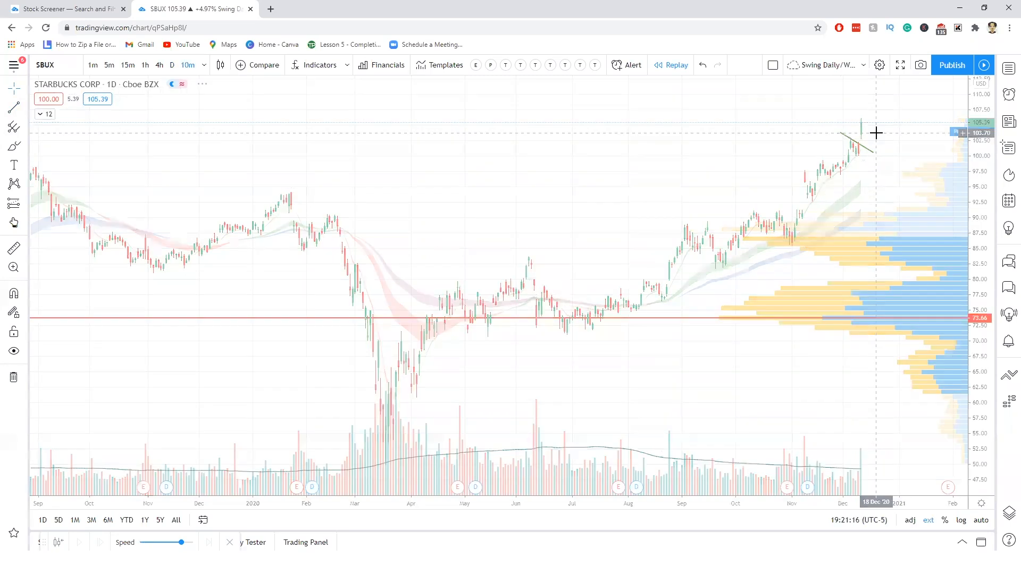
View SBUX on the 10-minute interval, then go back to daily
click(172, 64)
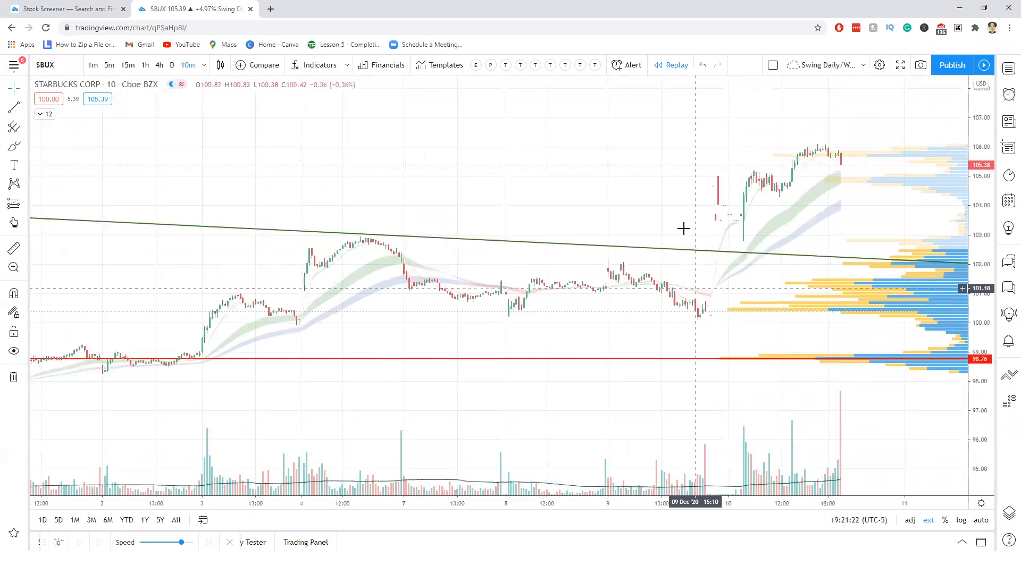
mouse_move(713, 250)
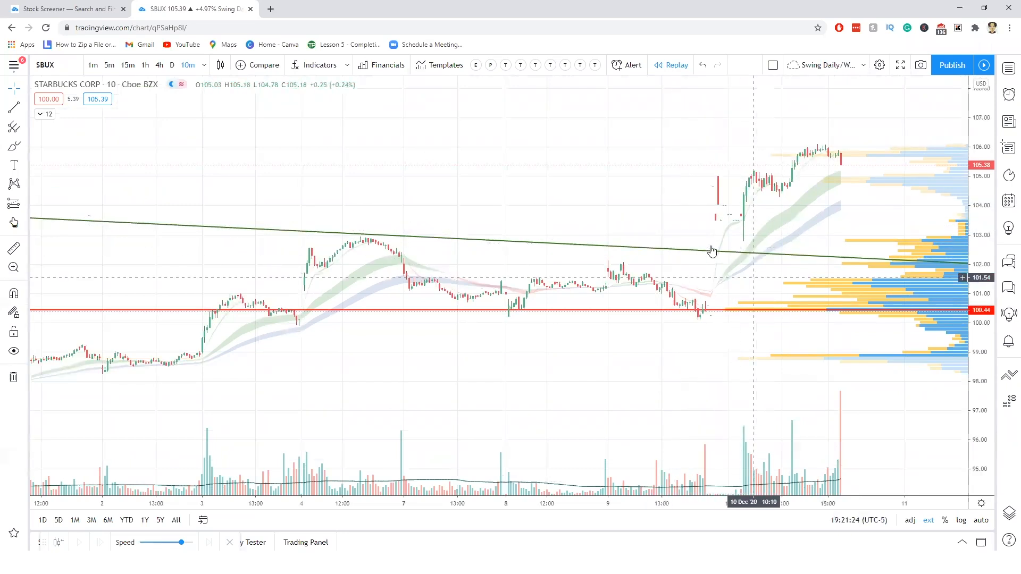
mouse_move(709, 256)
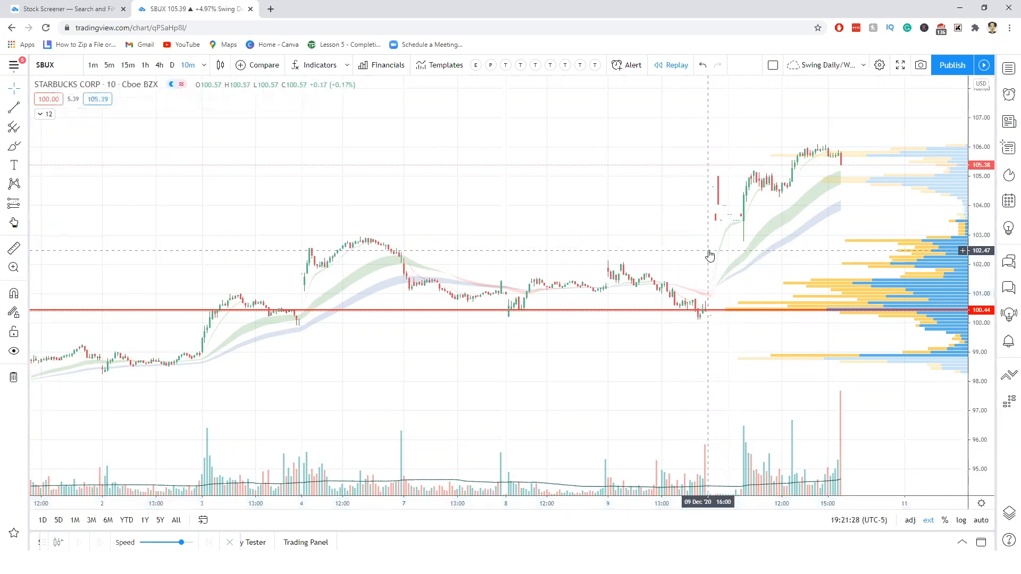
click(172, 65)
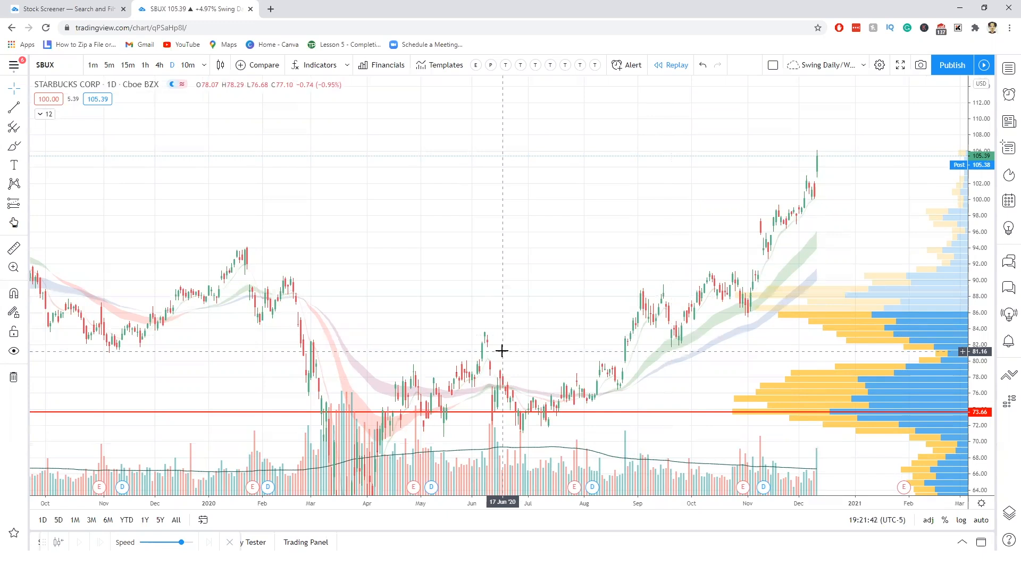
mouse_move(513, 331)
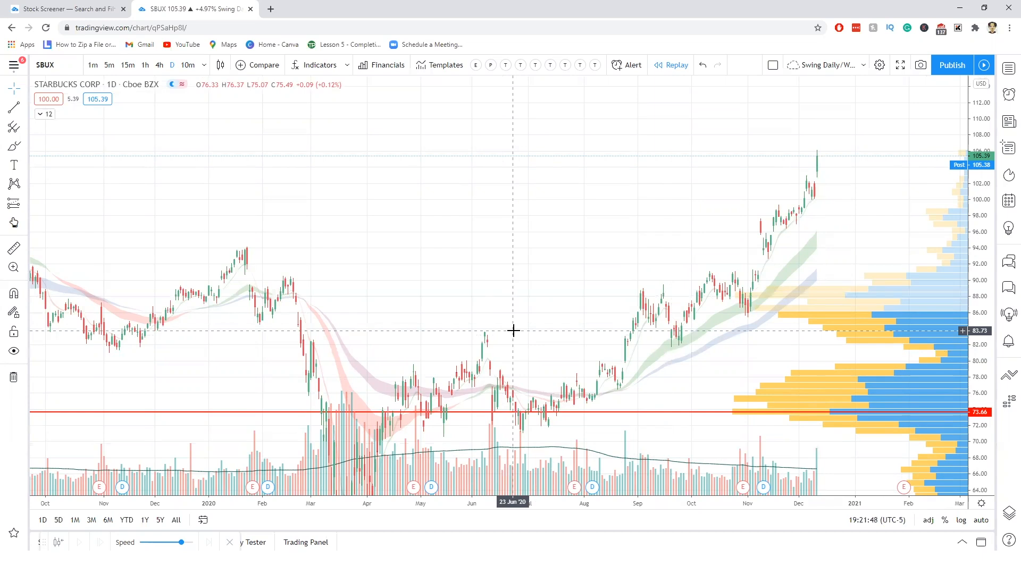
mouse_move(35, 5)
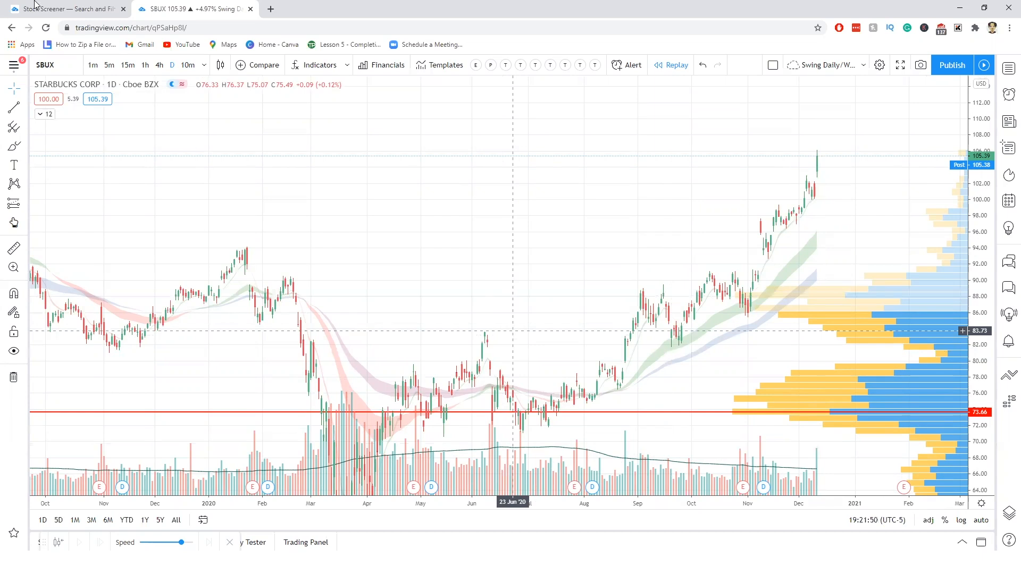
Open the CVX chart from the screener, then return to the 11-match list
click(65, 9)
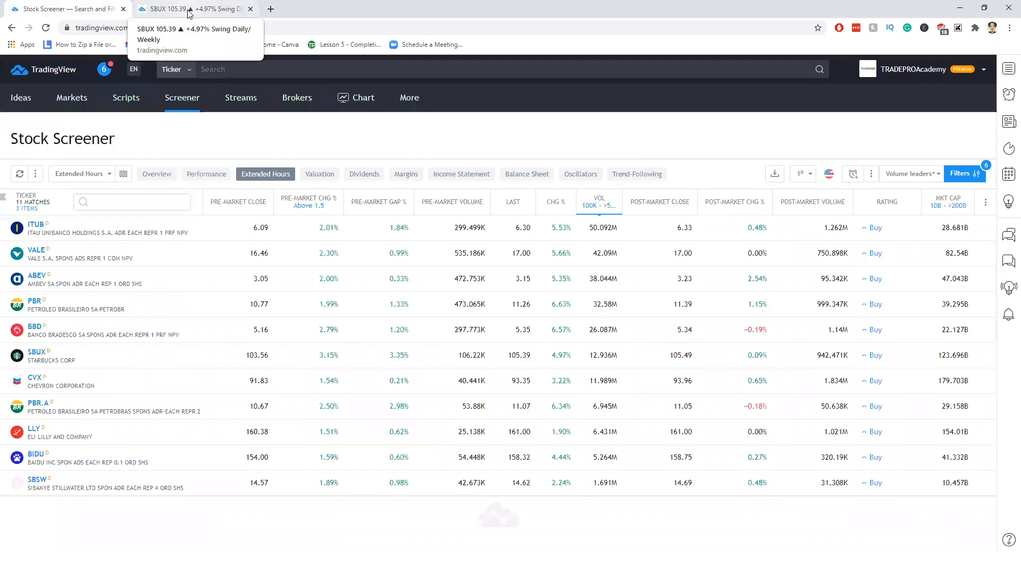
click(192, 9)
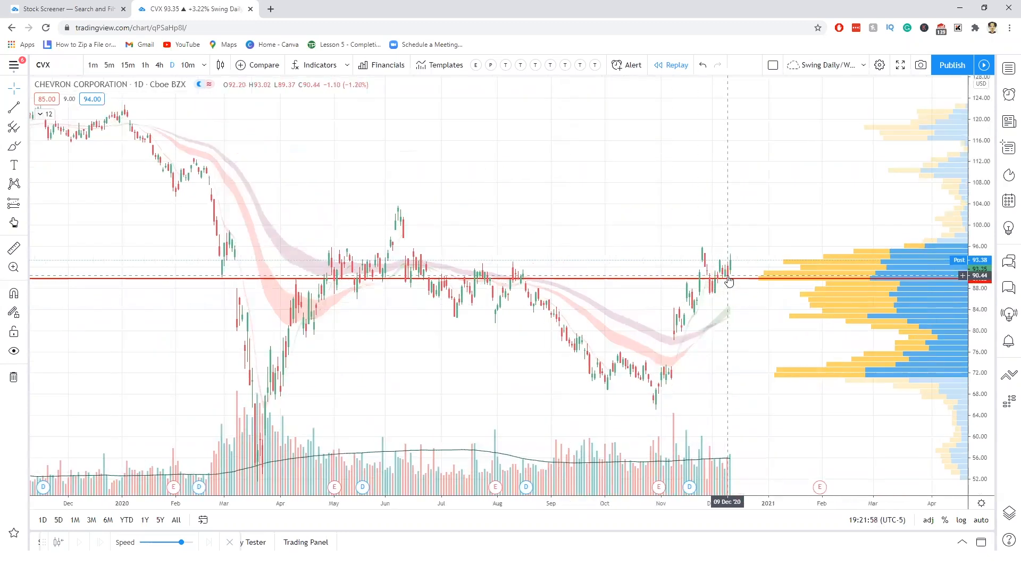
mouse_move(725, 255)
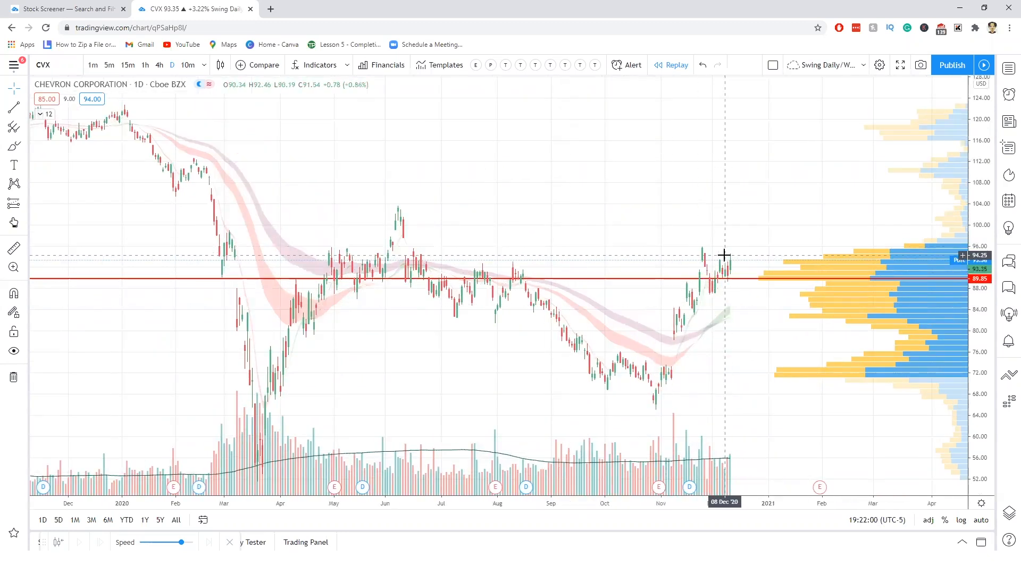
mouse_move(725, 246)
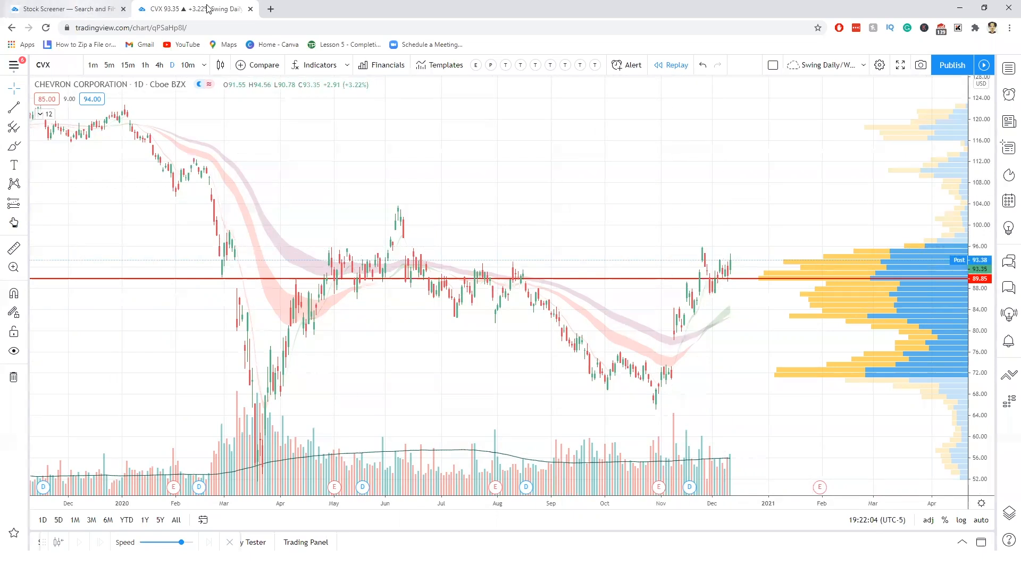
mouse_move(409, 187)
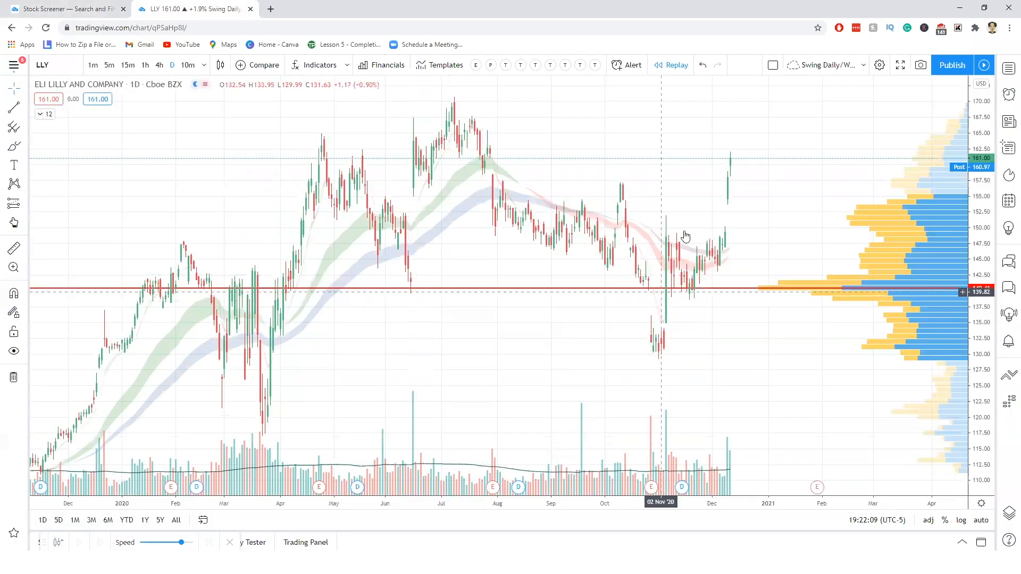
click(64, 9)
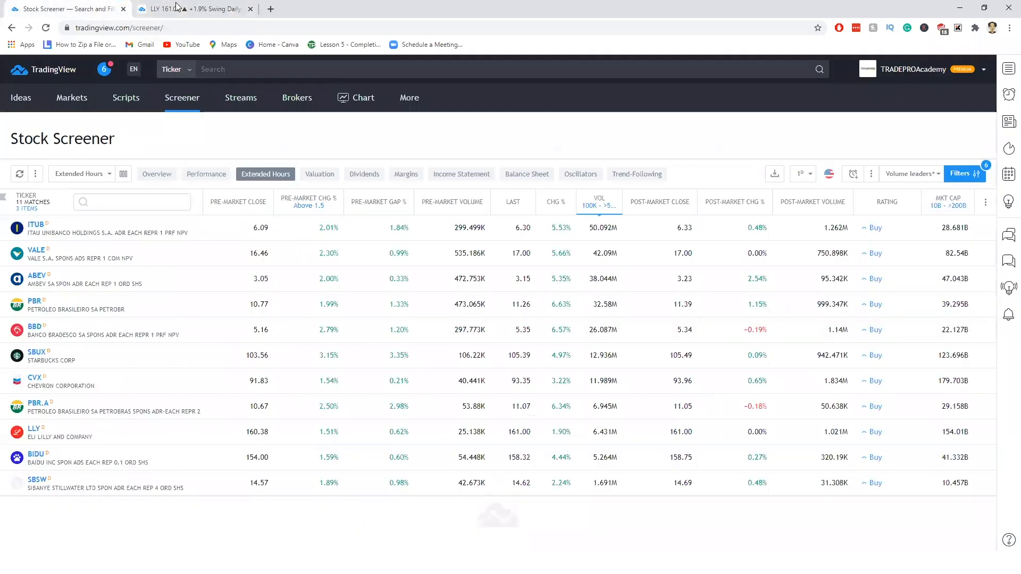
Open the VALE daily chart tab
click(192, 9)
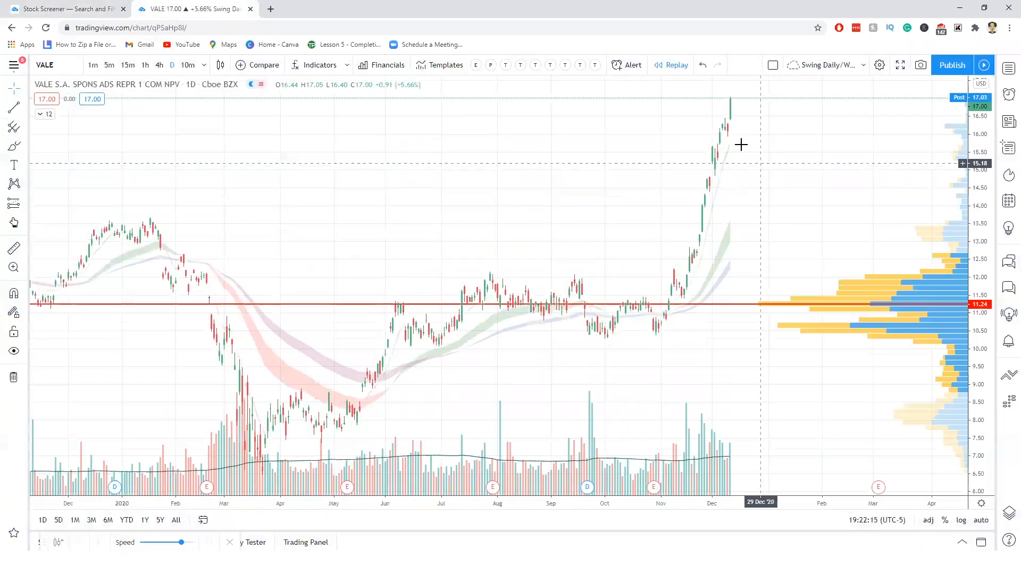
mouse_move(721, 110)
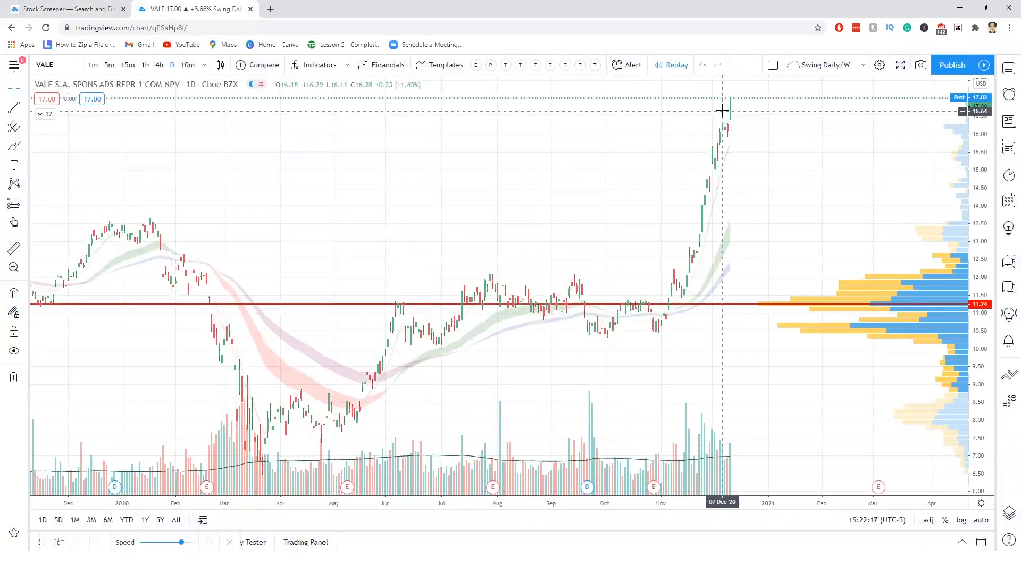
mouse_move(726, 163)
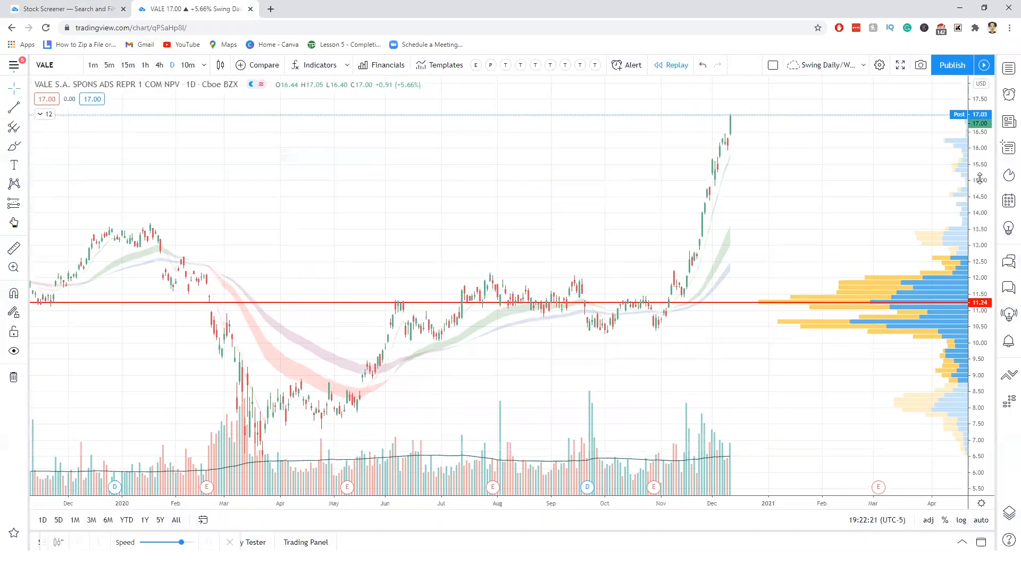
mouse_move(528, 218)
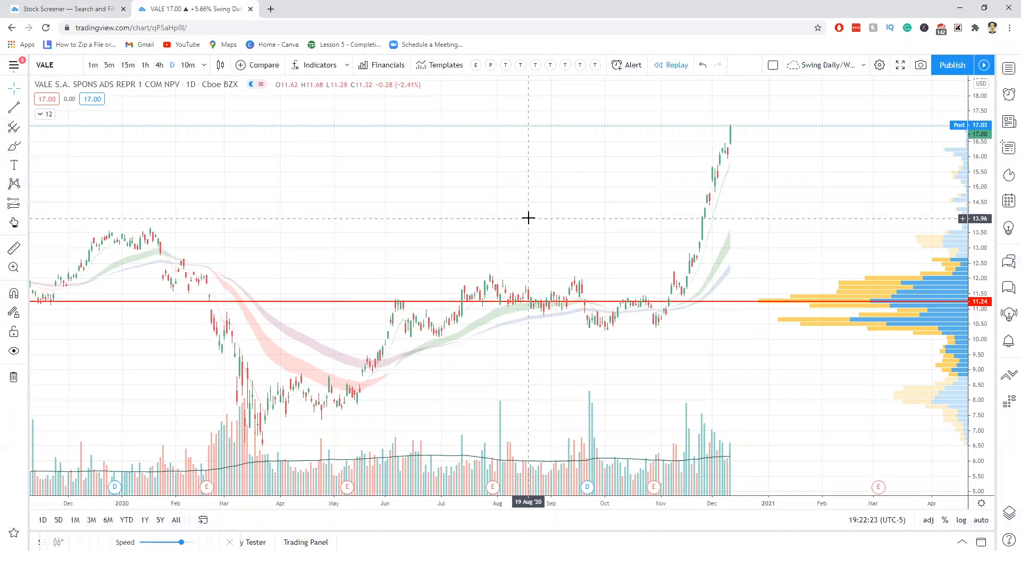
mouse_move(703, 285)
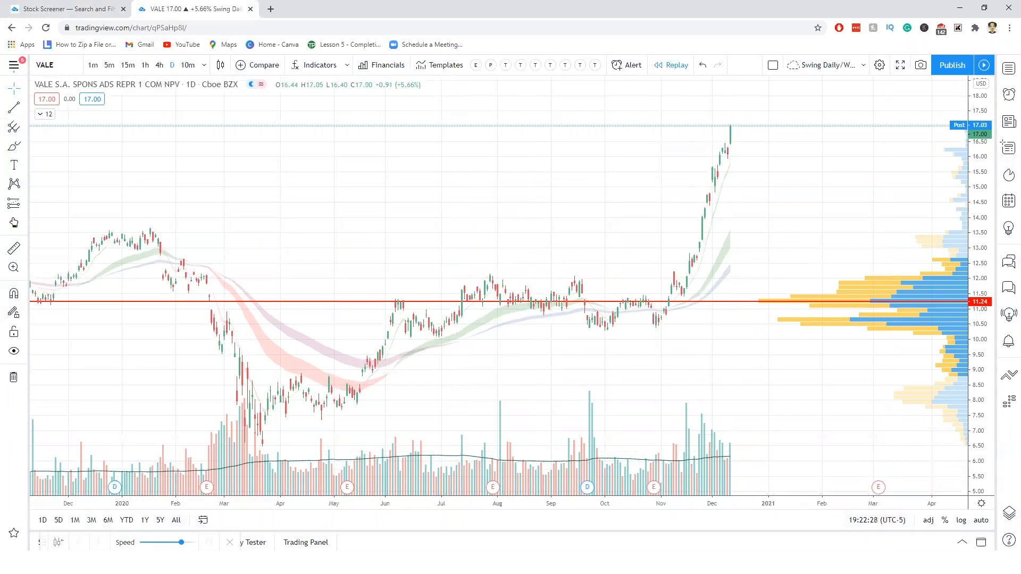
mouse_move(521, 189)
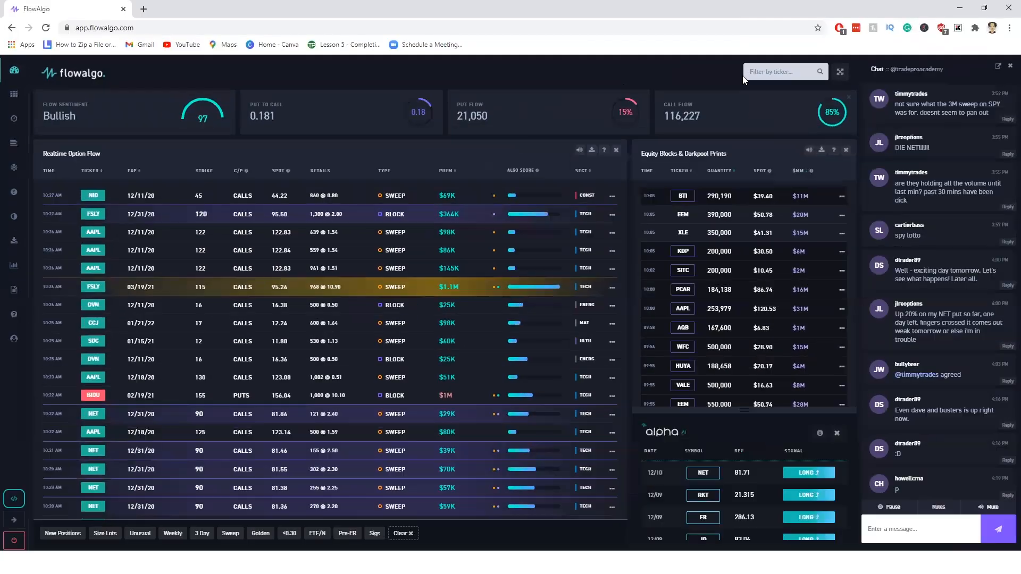
Filter FlowAlgo by VALE, then BIDU, then replace the ticker with SBUX
text(VALE)
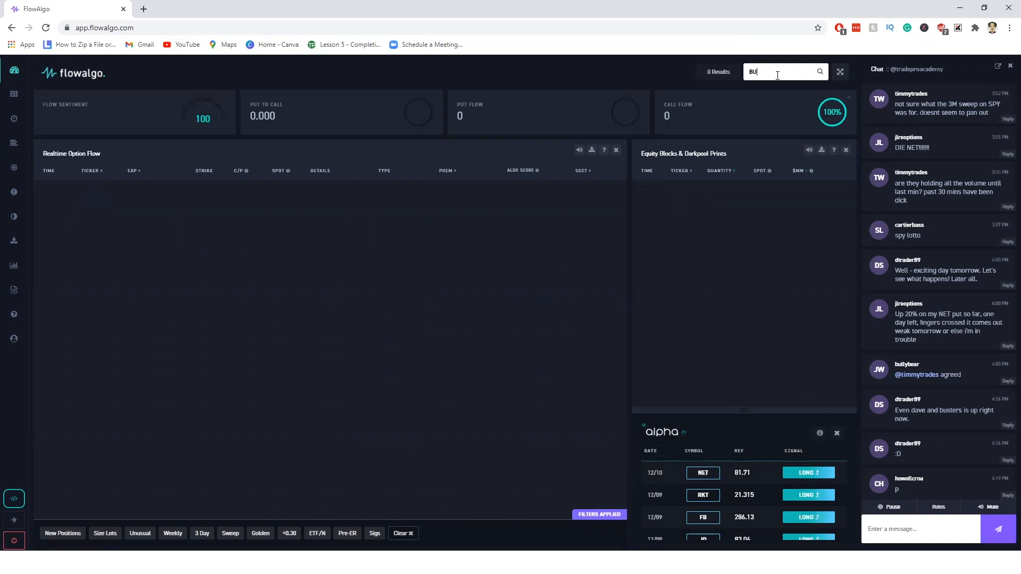
text(IDU)
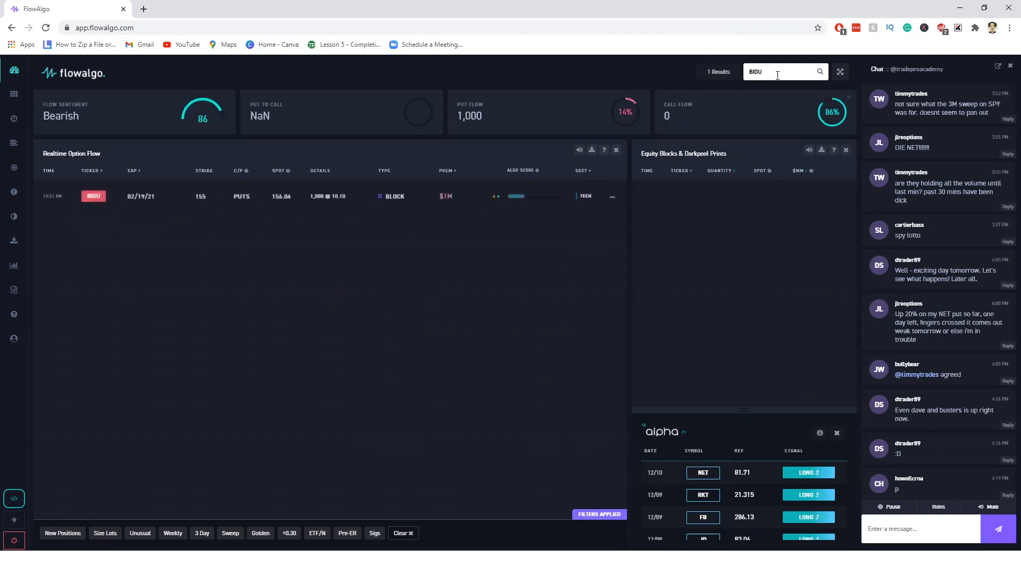
triple_click(772, 71)
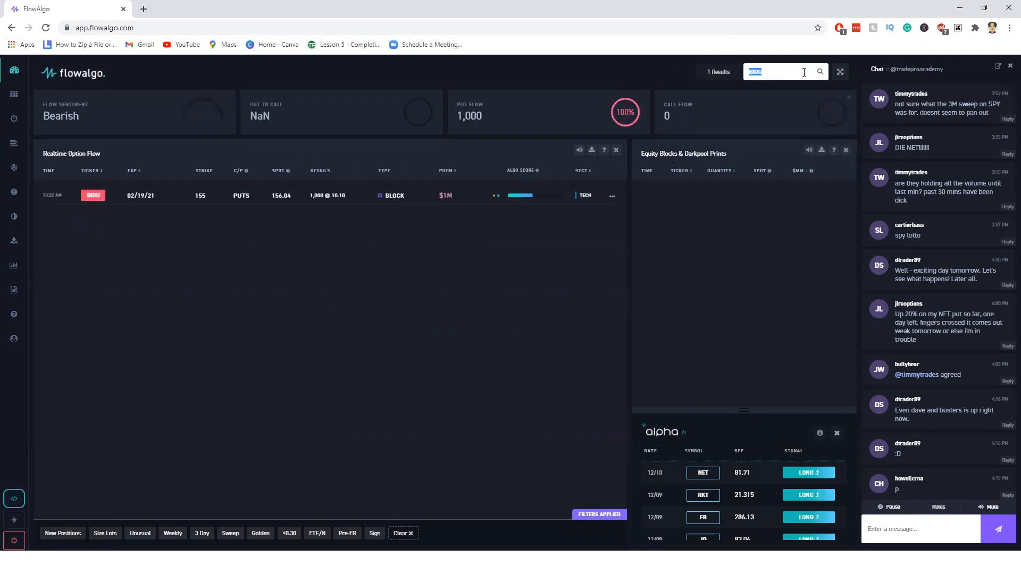
text(SBUX)
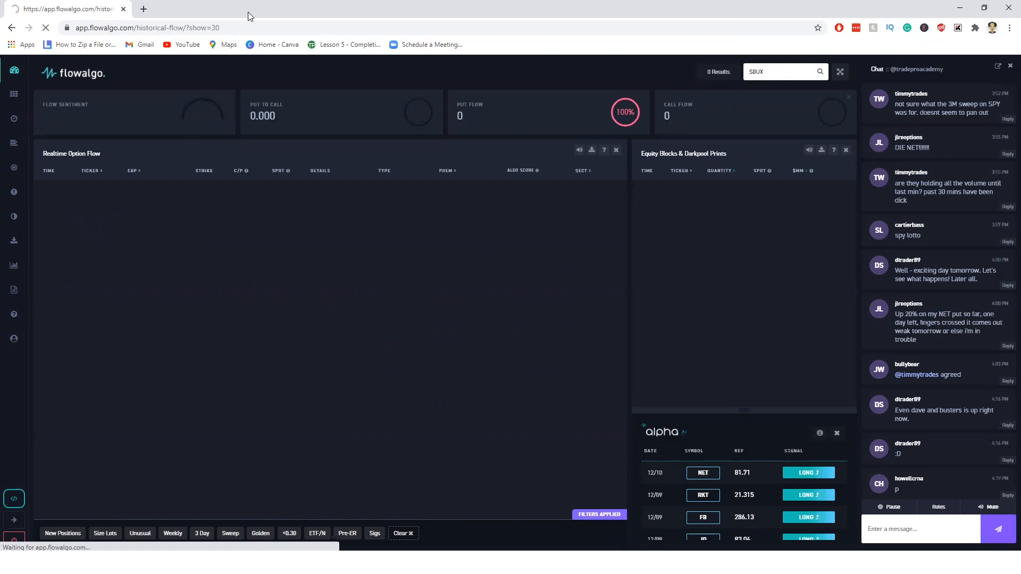
Return to the TradingView Stock Screener and reopen its filters panel to recap the criteria
click(194, 8)
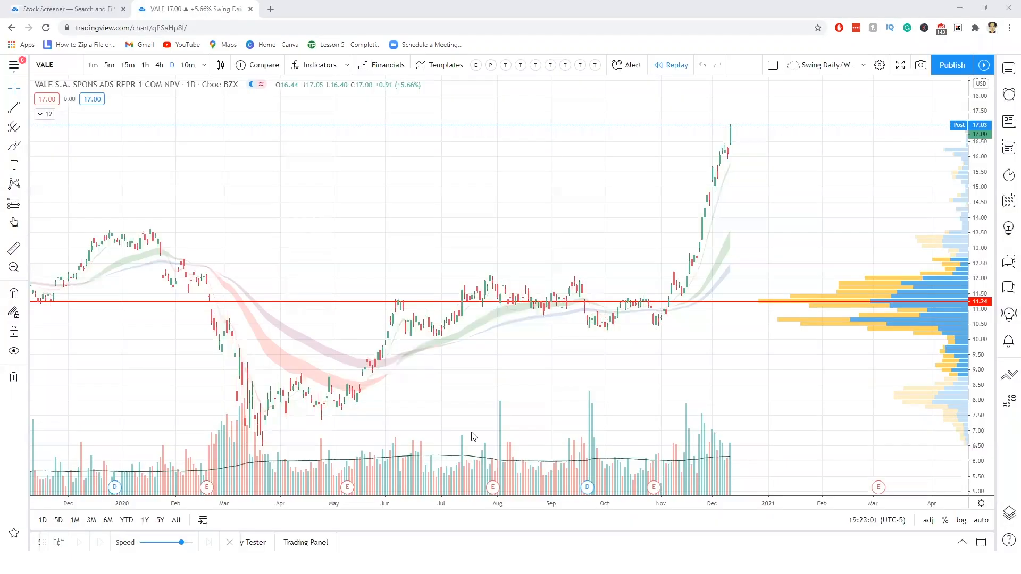
click(65, 9)
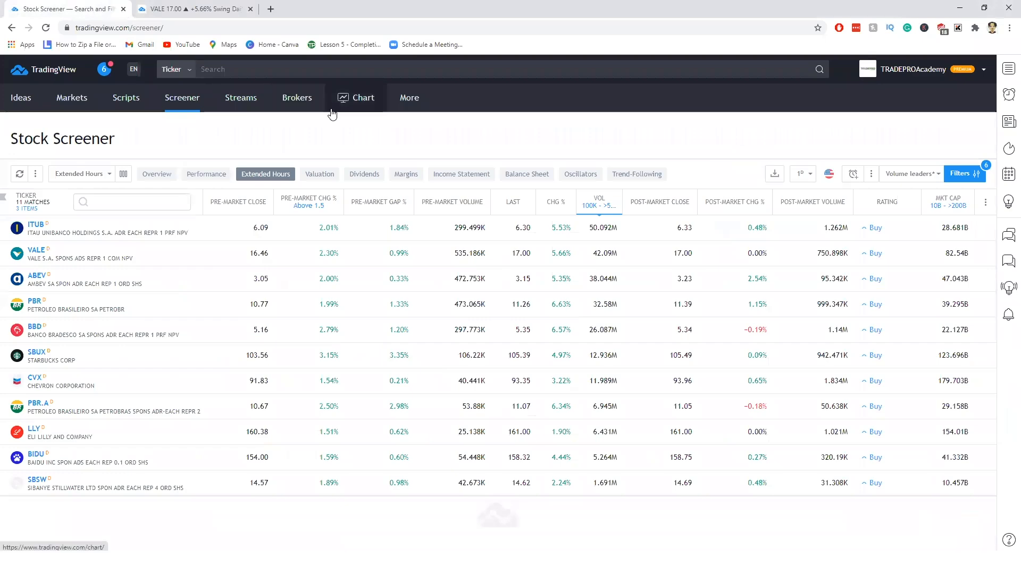
mouse_move(897, 181)
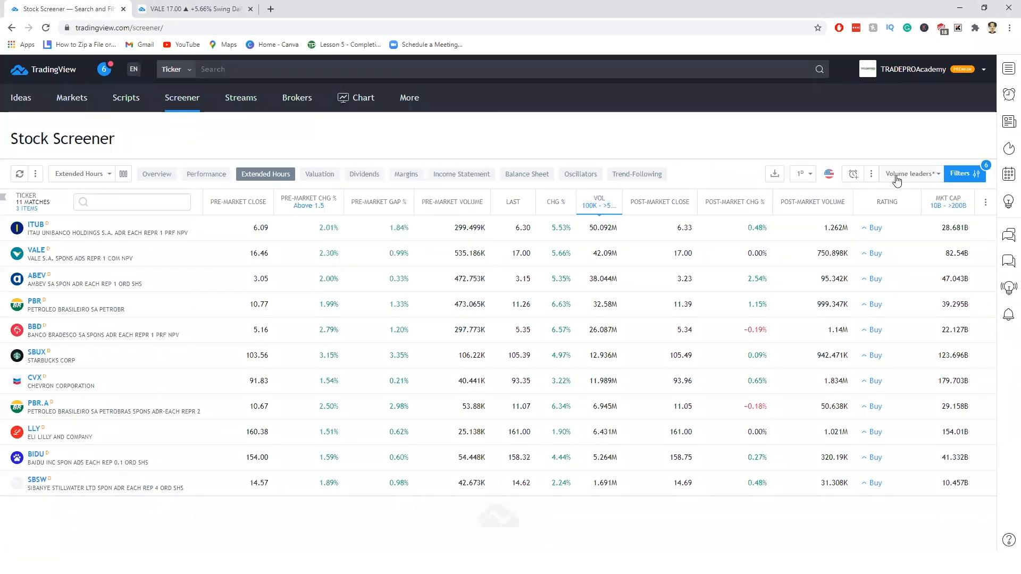
mouse_move(265, 174)
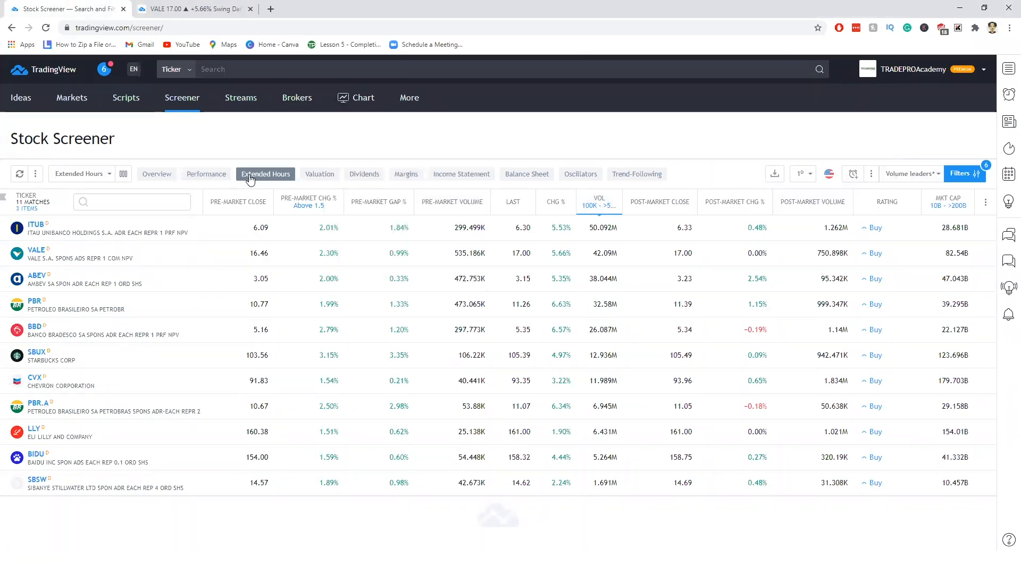
mouse_move(906, 186)
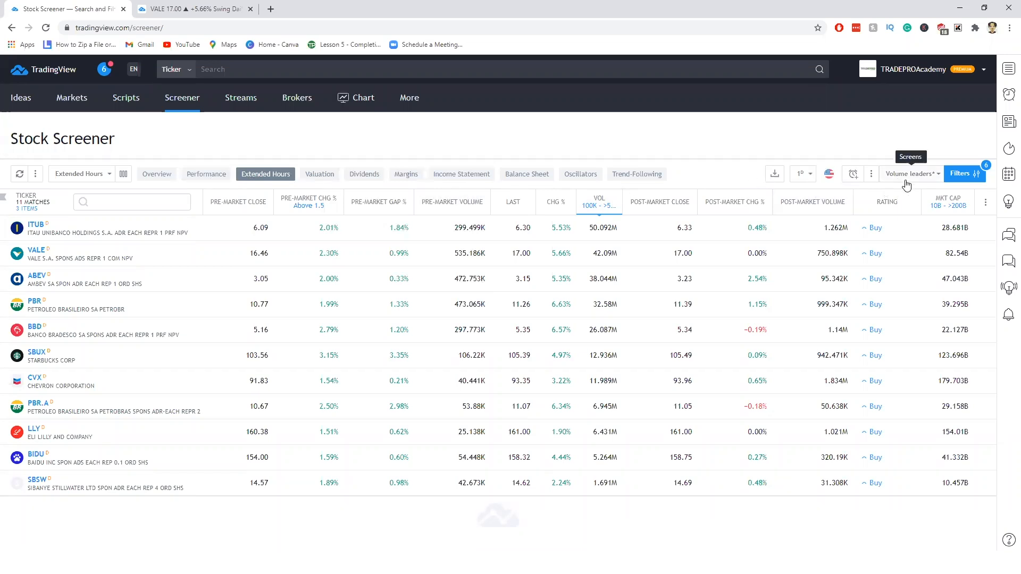
mouse_move(965, 174)
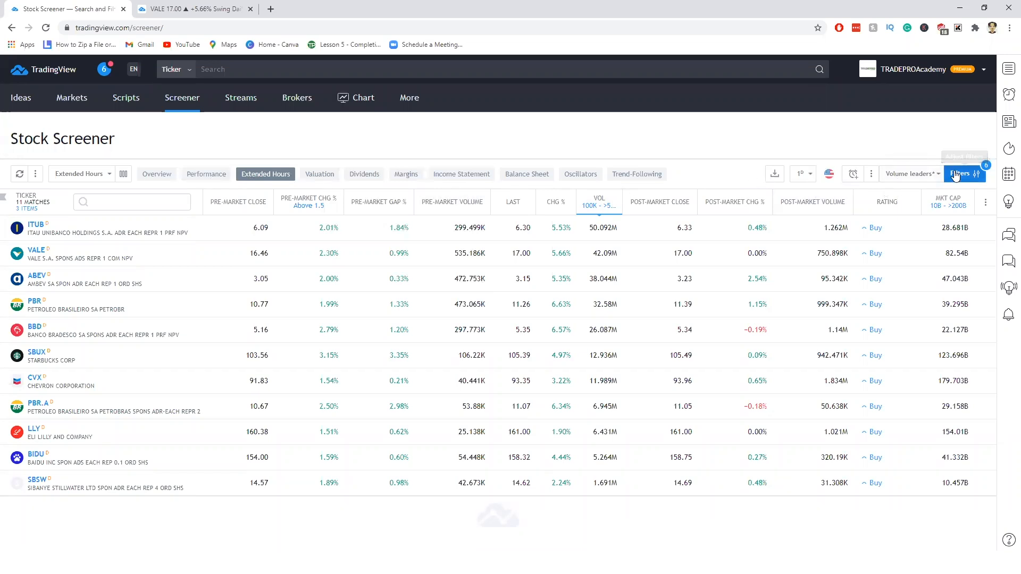
click(960, 174)
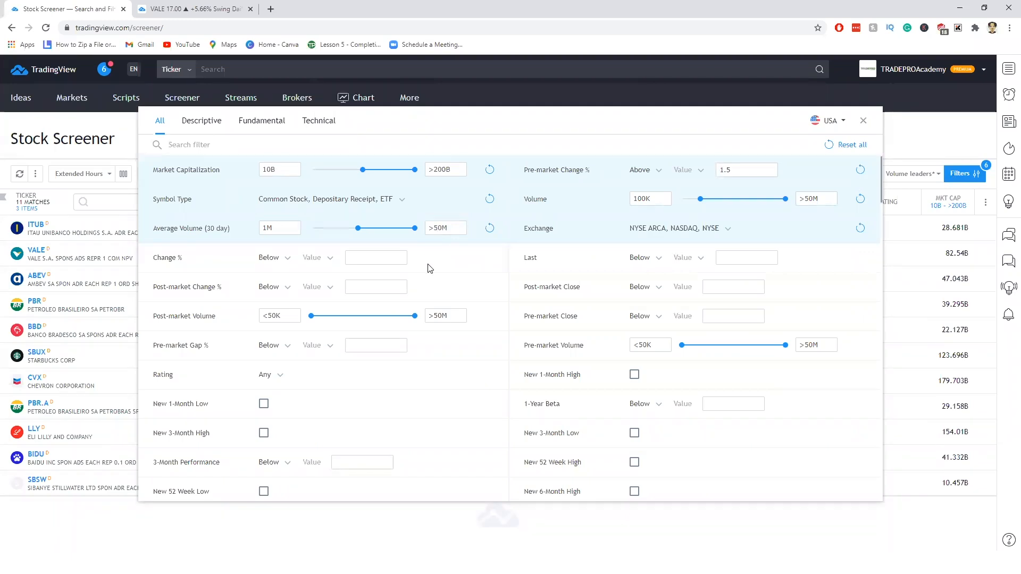
mouse_move(253, 362)
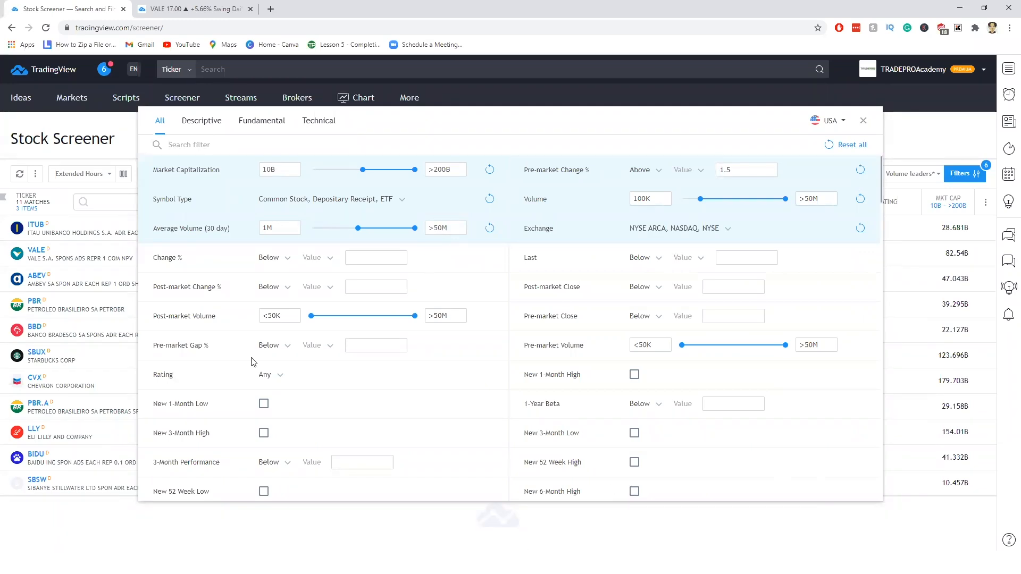